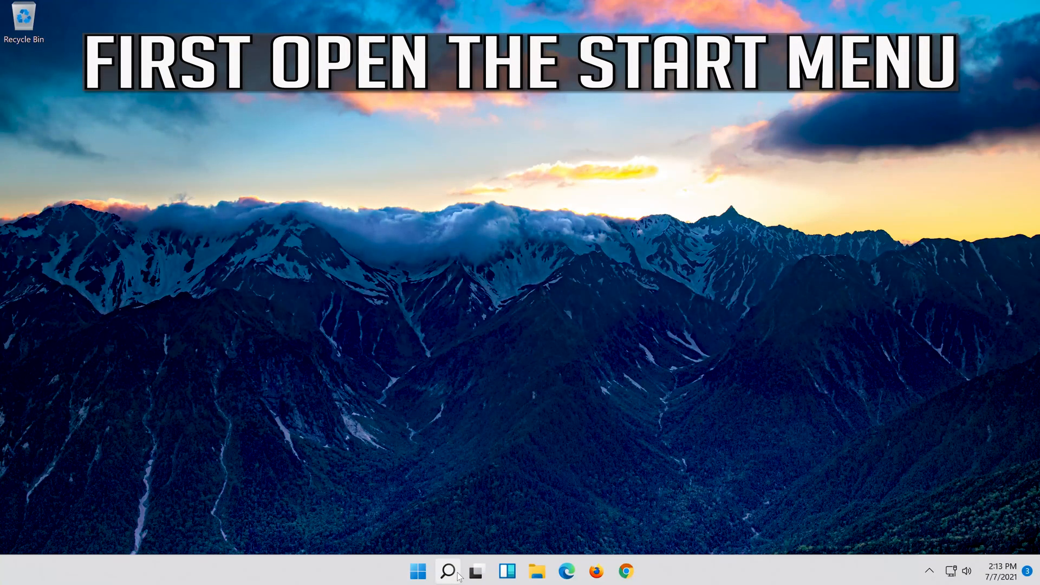
# Search for 'settings' and launch the Settings app from the results
pyautogui.click(448, 571)
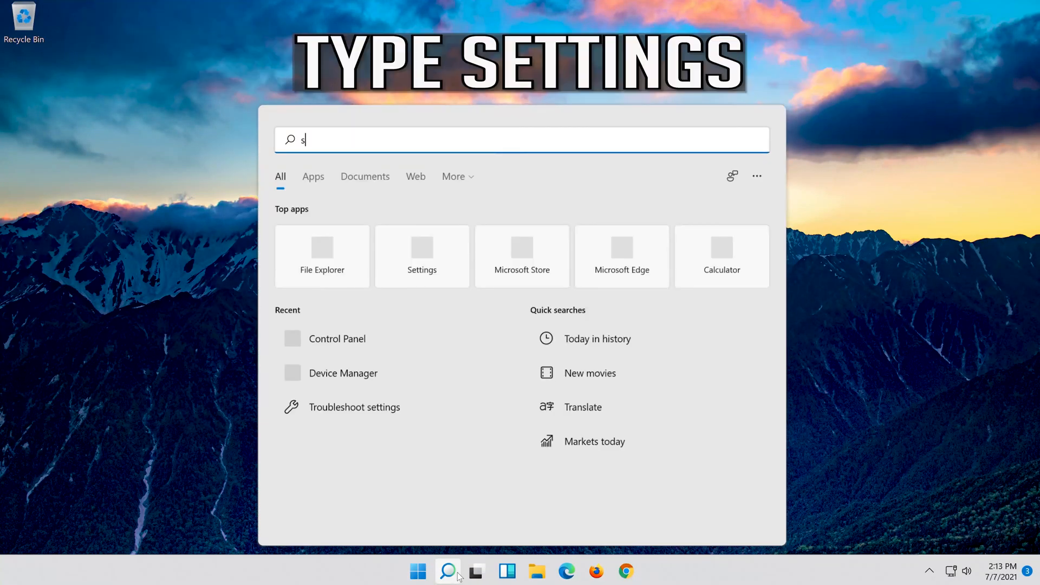
pyautogui.write('ettings')
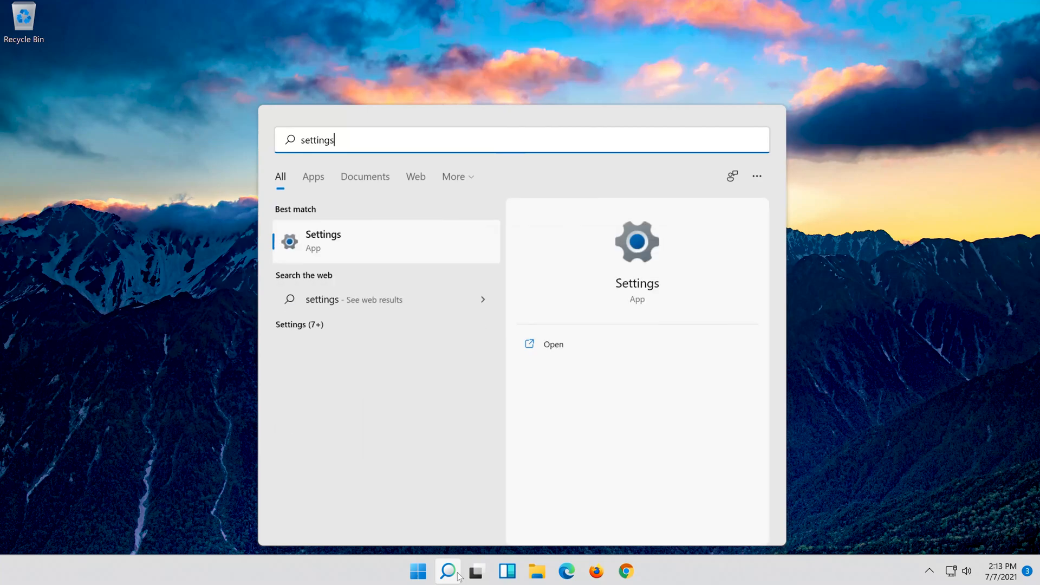
pyautogui.rightClick(323, 241)
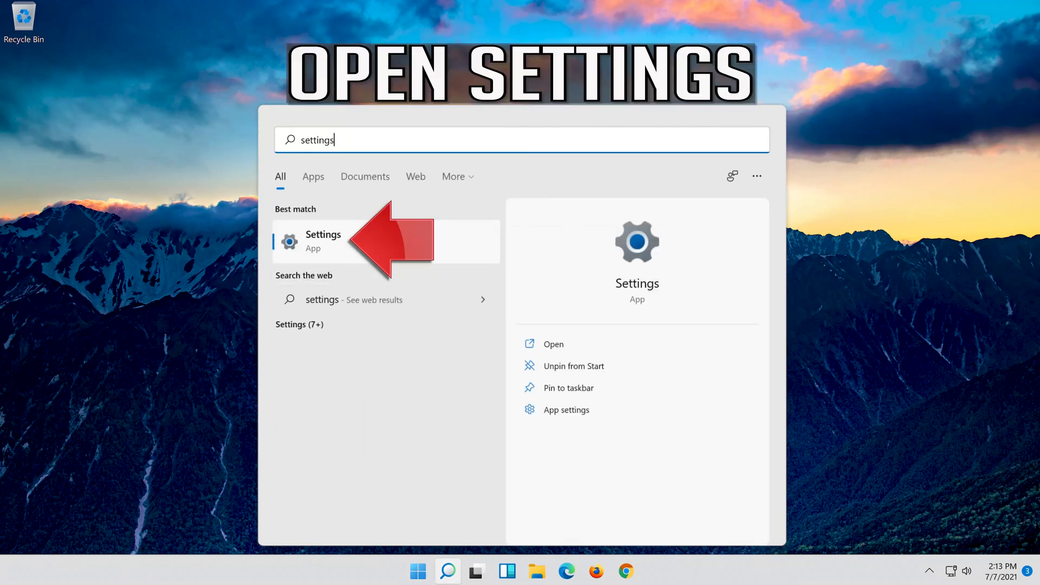
pyautogui.click(323, 240)
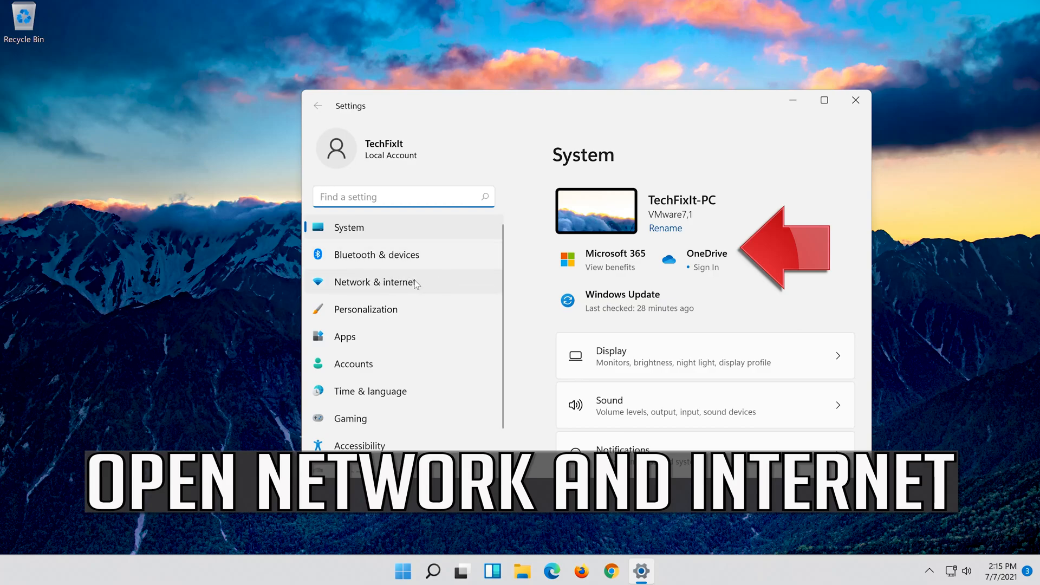
# Go to Network & internet, then Advanced network settings to list the adapters
pyautogui.click(373, 282)
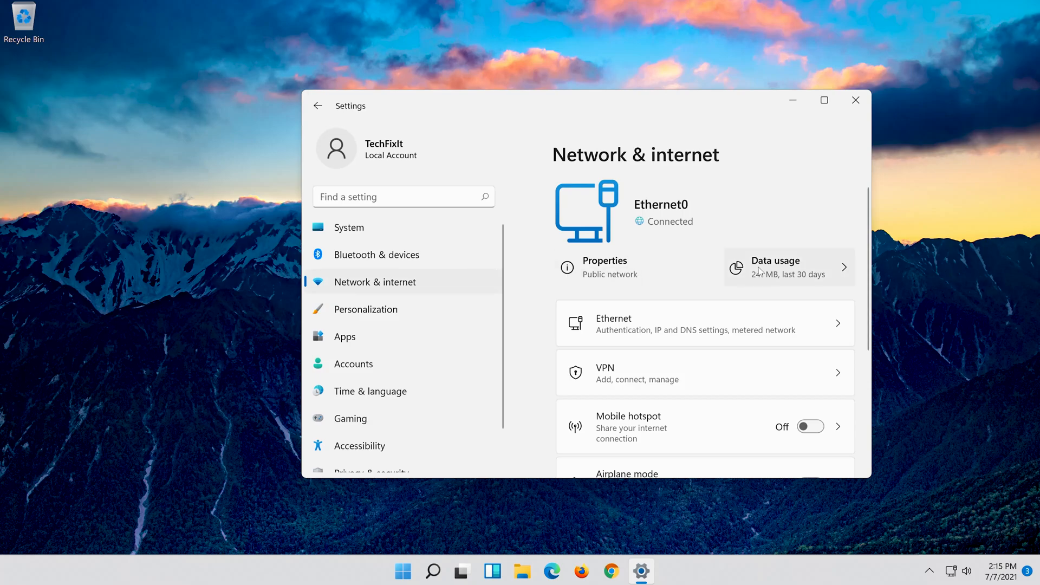
pyautogui.scroll(-3)
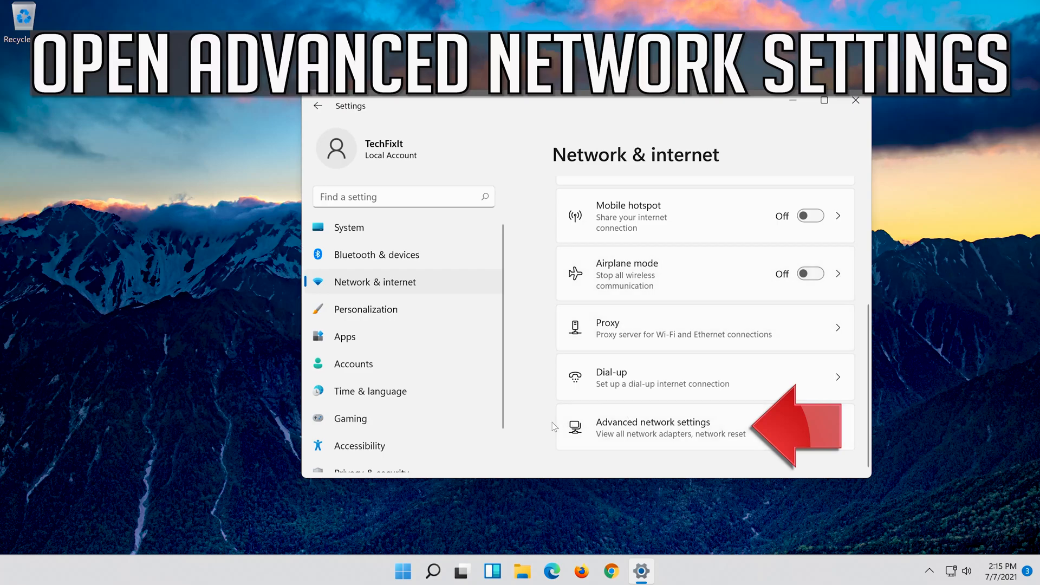
pyautogui.moveTo(891, 437)
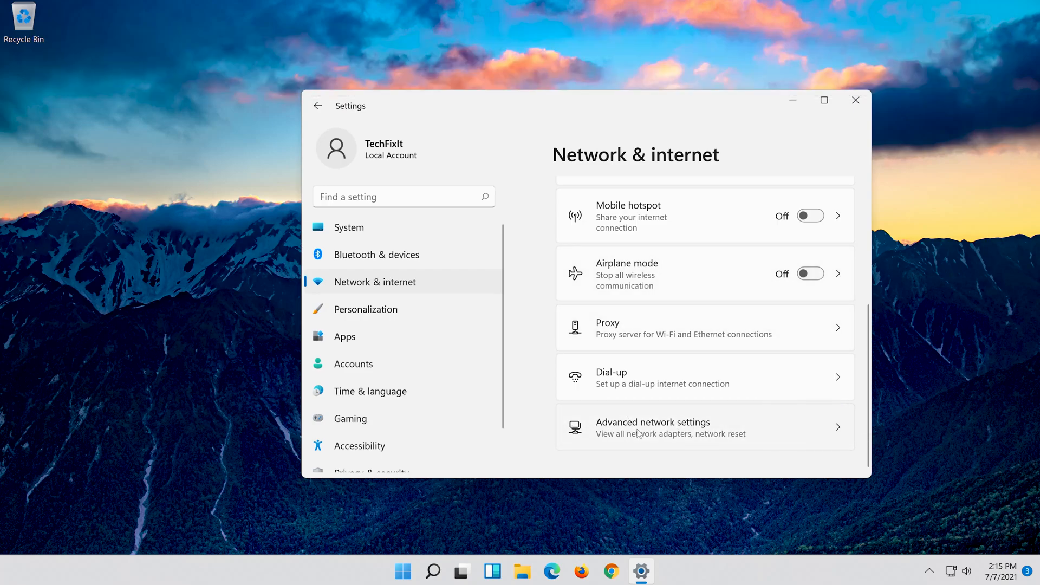
pyautogui.click(653, 422)
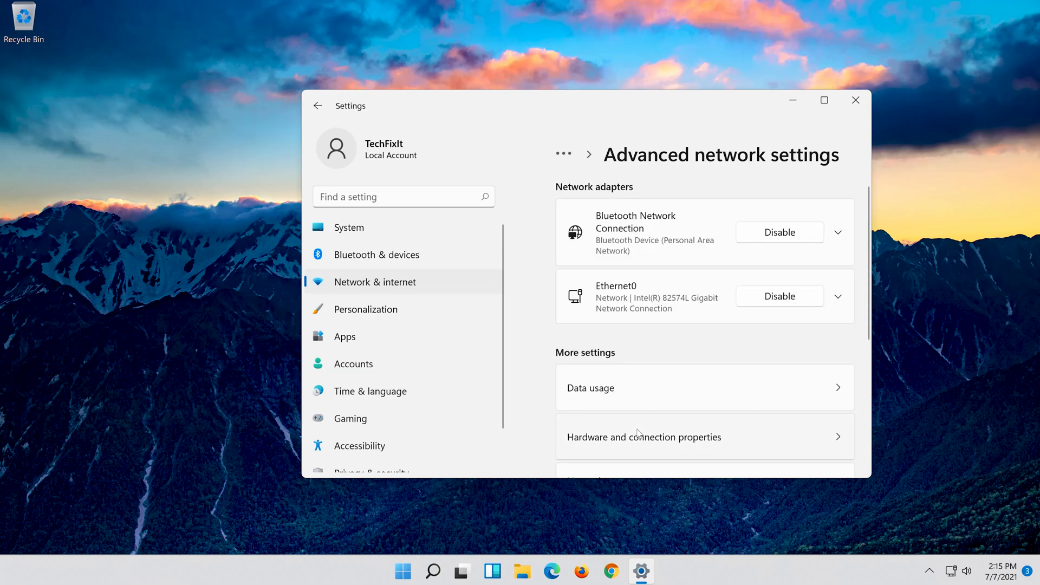
# Scroll the Advanced network settings page down to reach Network reset
pyautogui.scroll(-3)
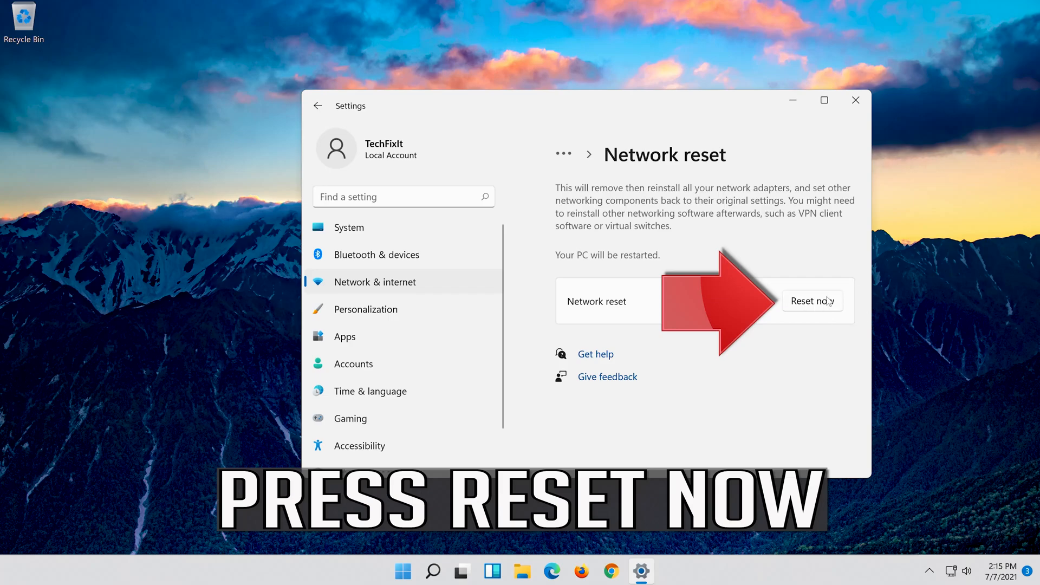
# Confirm the network reset, dismiss the sign-out notice, and close Settings
pyautogui.click(812, 301)
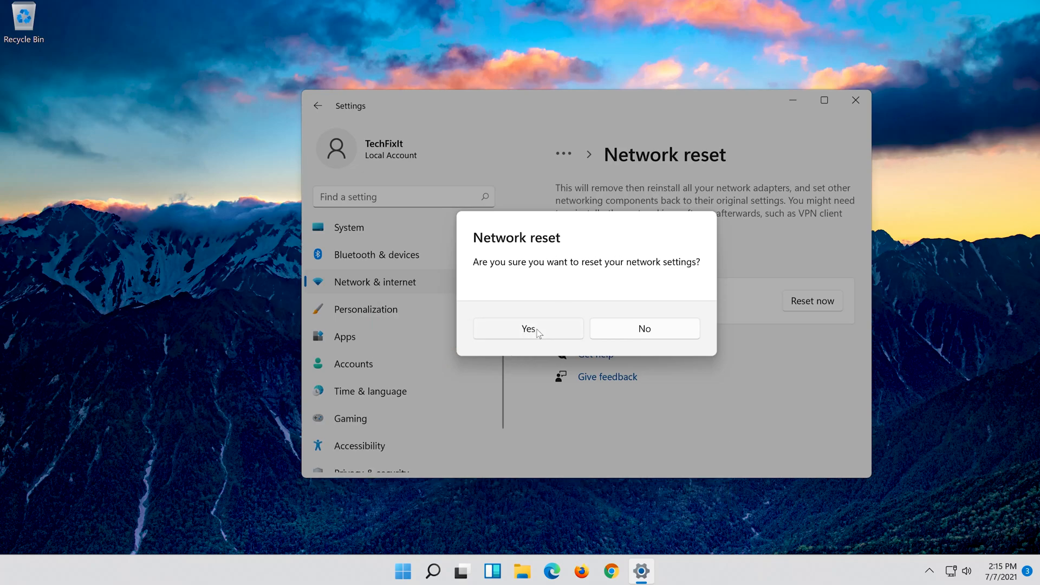
pyautogui.click(529, 328)
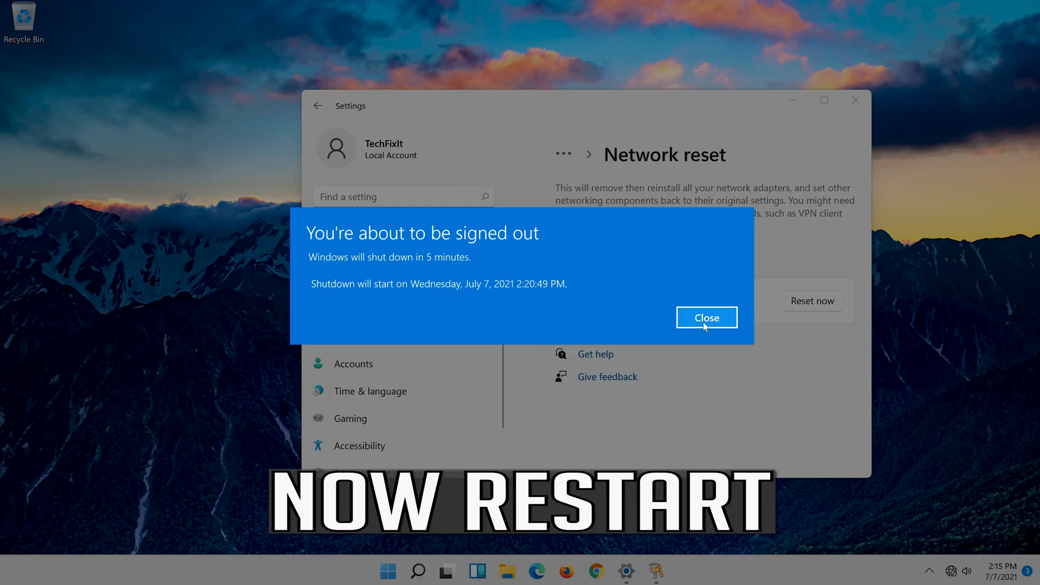
pyautogui.click(706, 317)
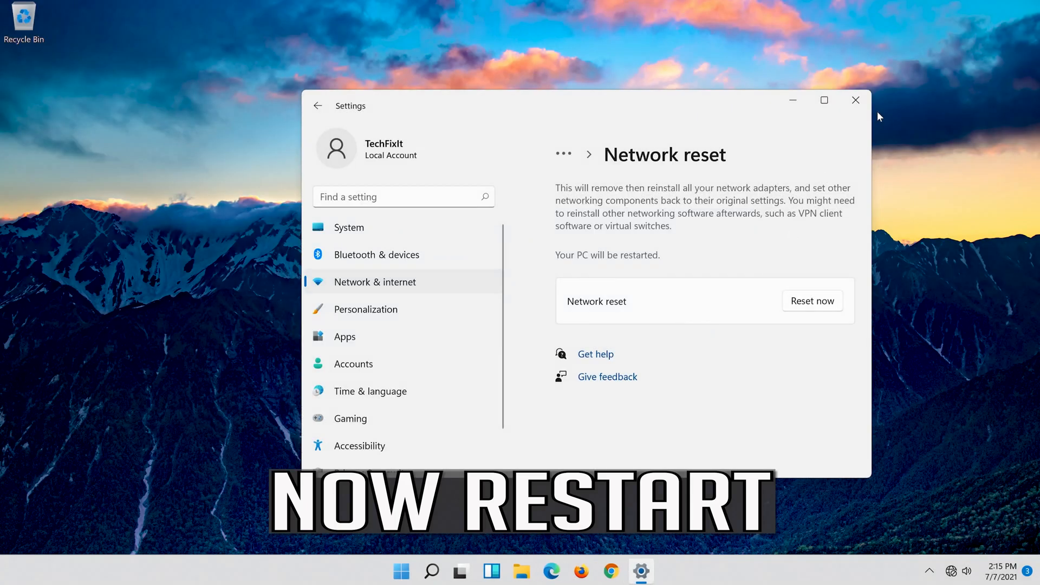
pyautogui.click(855, 100)
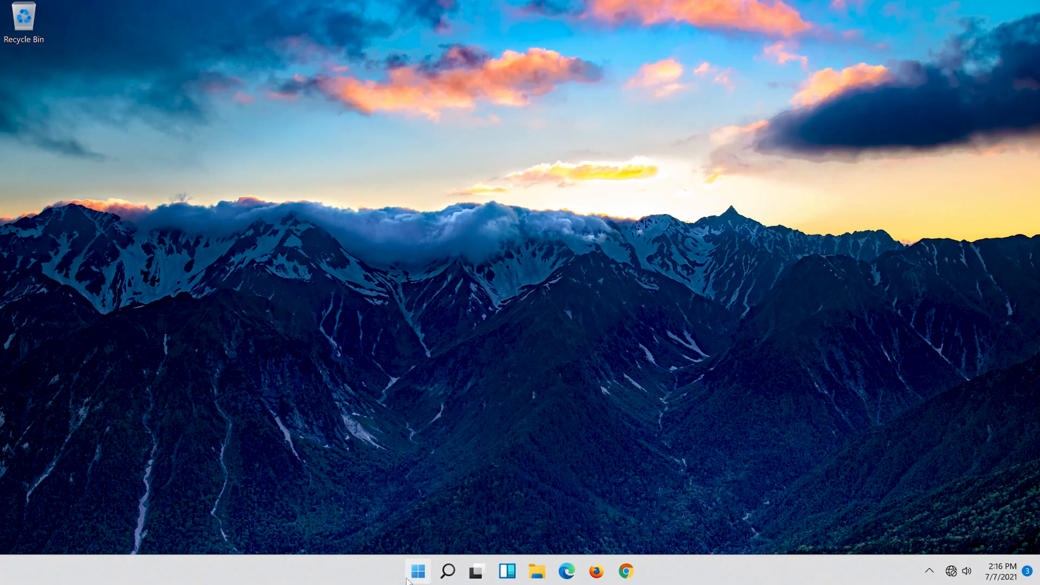
# Restart the PC from the Start menu's power options
pyautogui.click(417, 570)
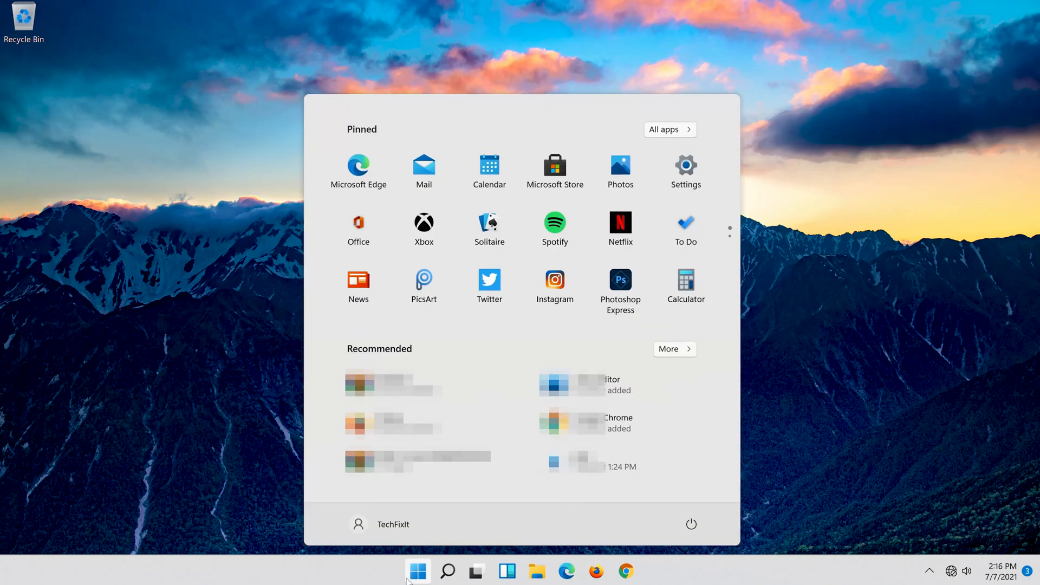
pyautogui.click(691, 524)
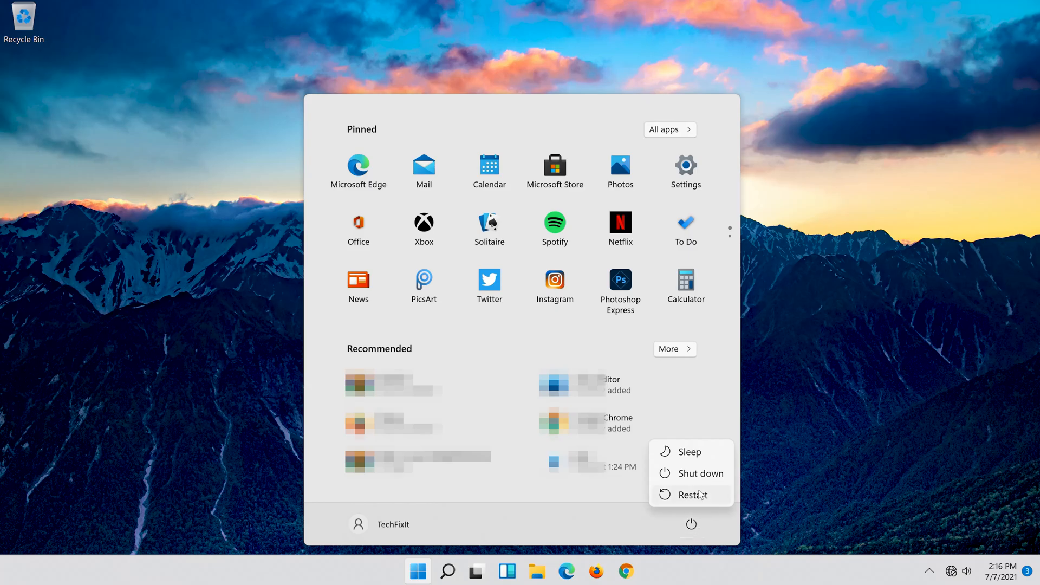
pyautogui.click(448, 571)
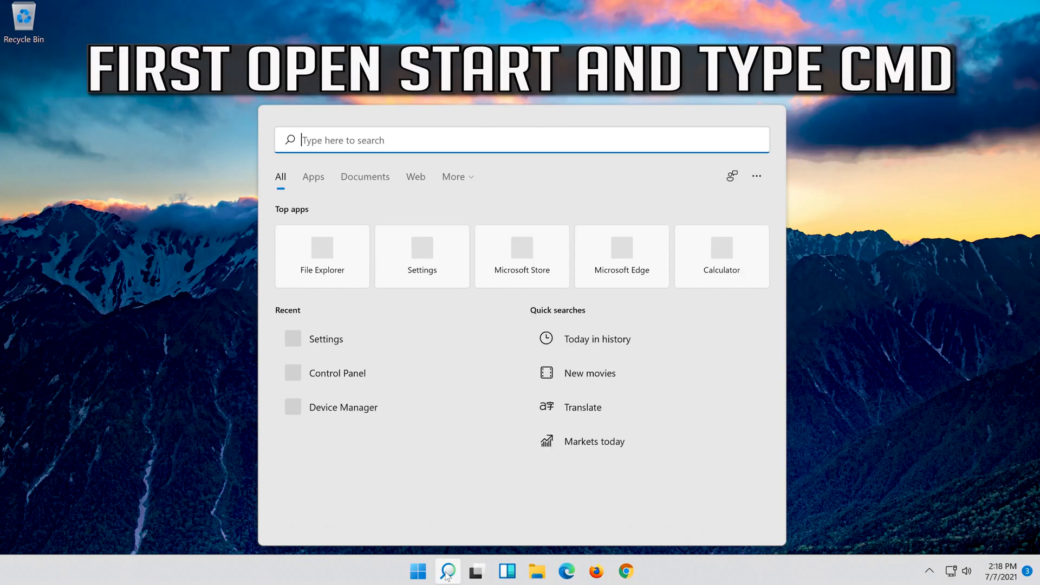
# Search 'cmd' and run Command Prompt as administrator, approving the UAC prompt
pyautogui.write('cmd')
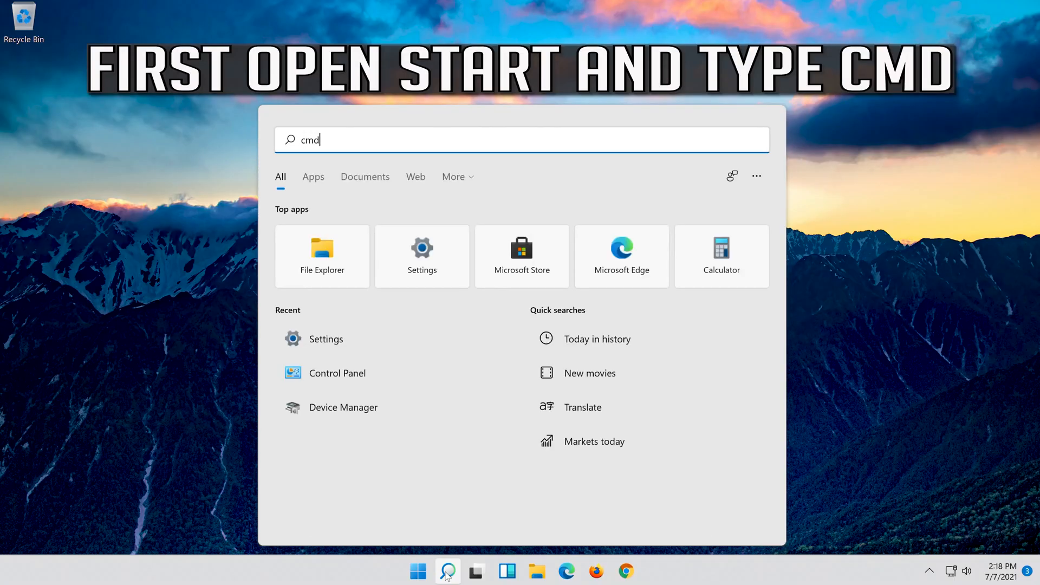
pyautogui.write('cmd')
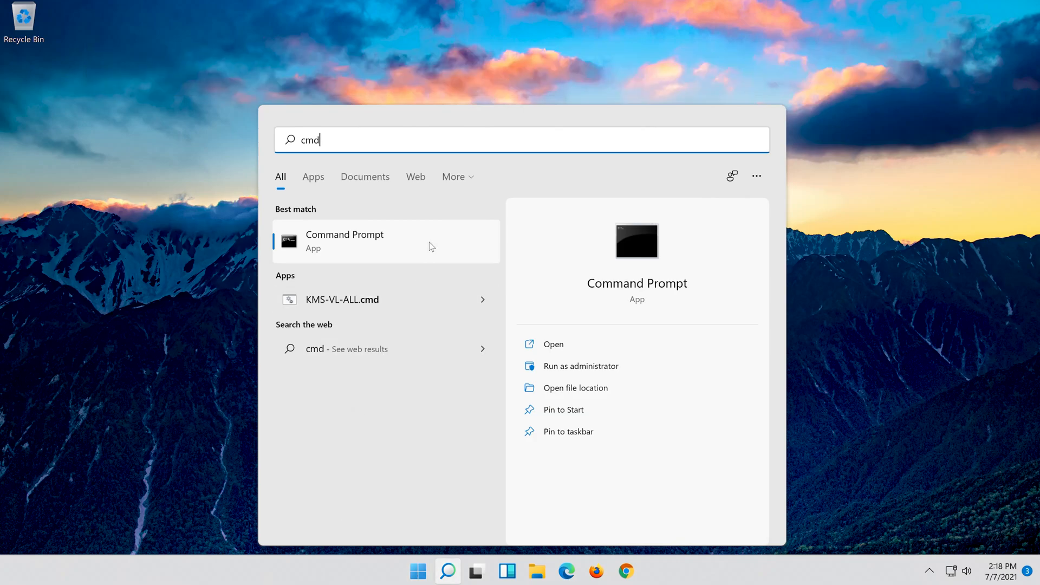
pyautogui.rightClick(345, 241)
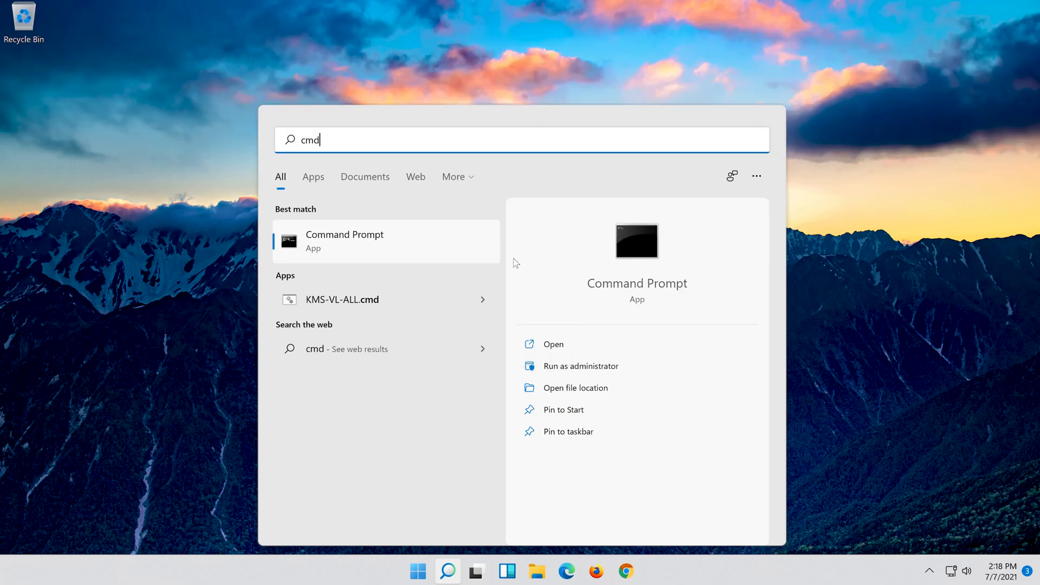
pyautogui.click(580, 366)
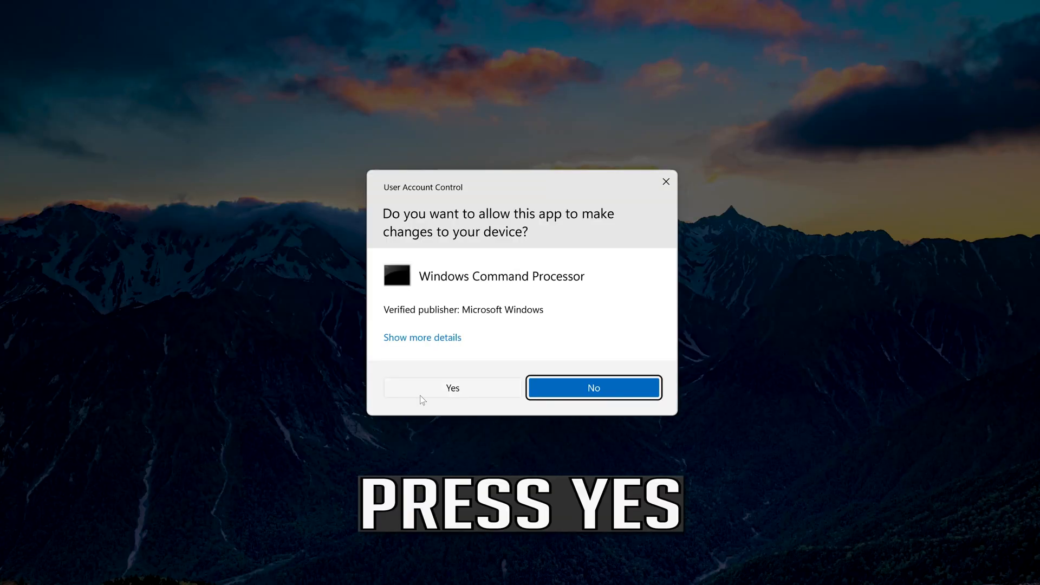
pyautogui.click(453, 387)
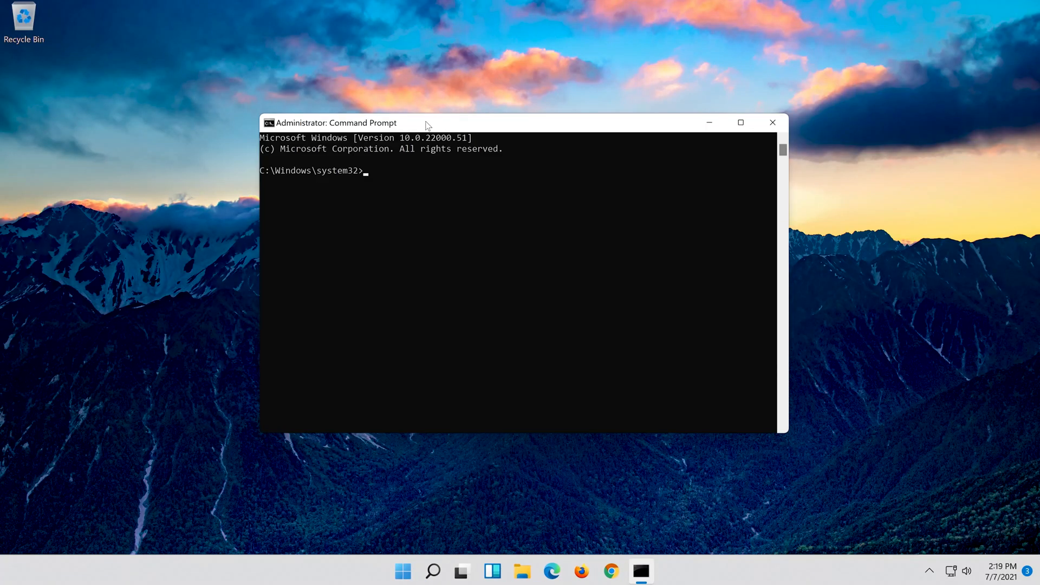
# Run 'netsh int ip reset c:\resetlog.txt' to reset the TCP/IP stack
pyautogui.write('netsh')
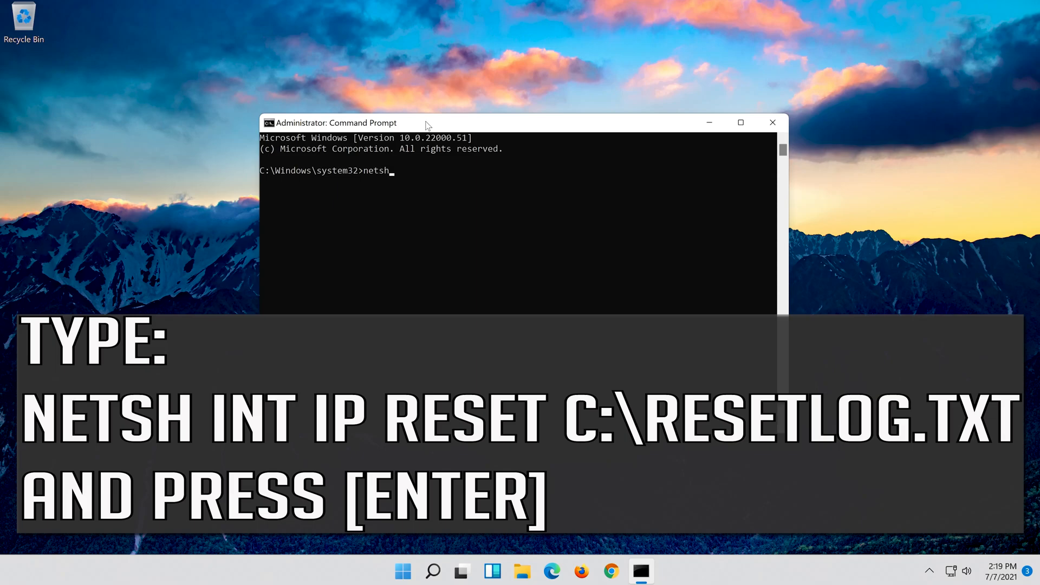
pyautogui.write('in')
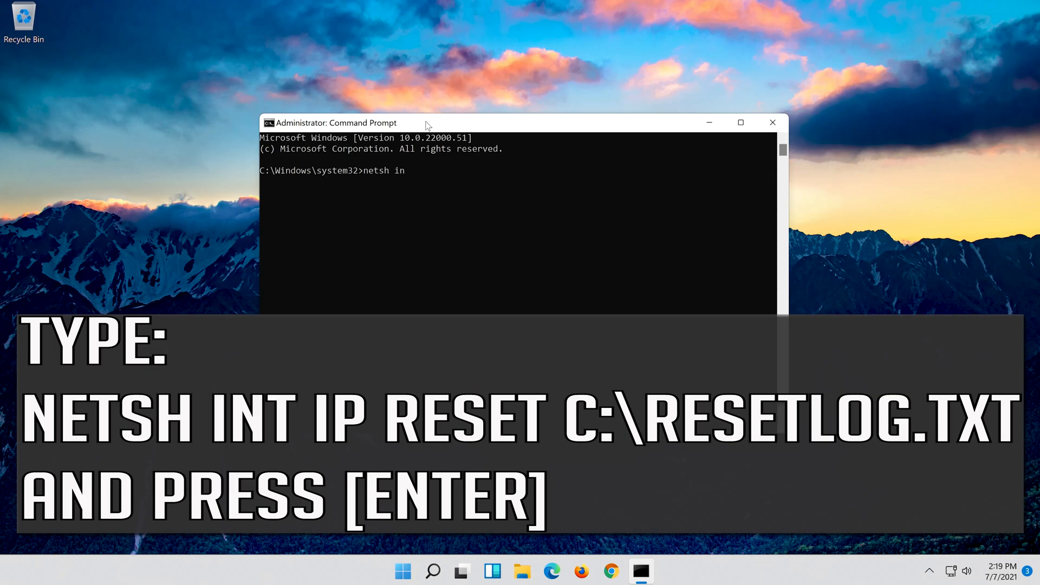
pyautogui.write('t i')
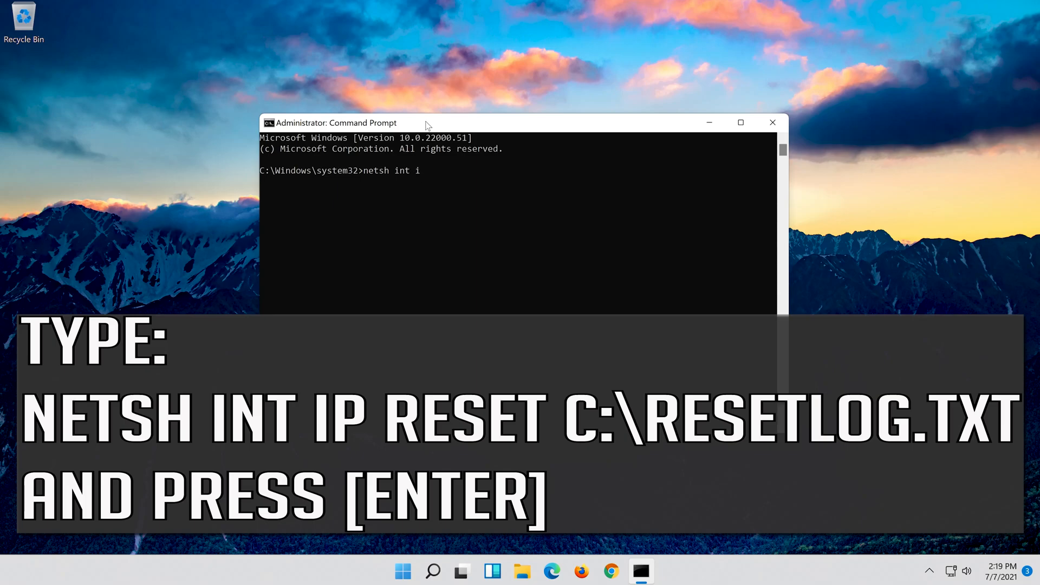
pyautogui.write('p reset c:\\')
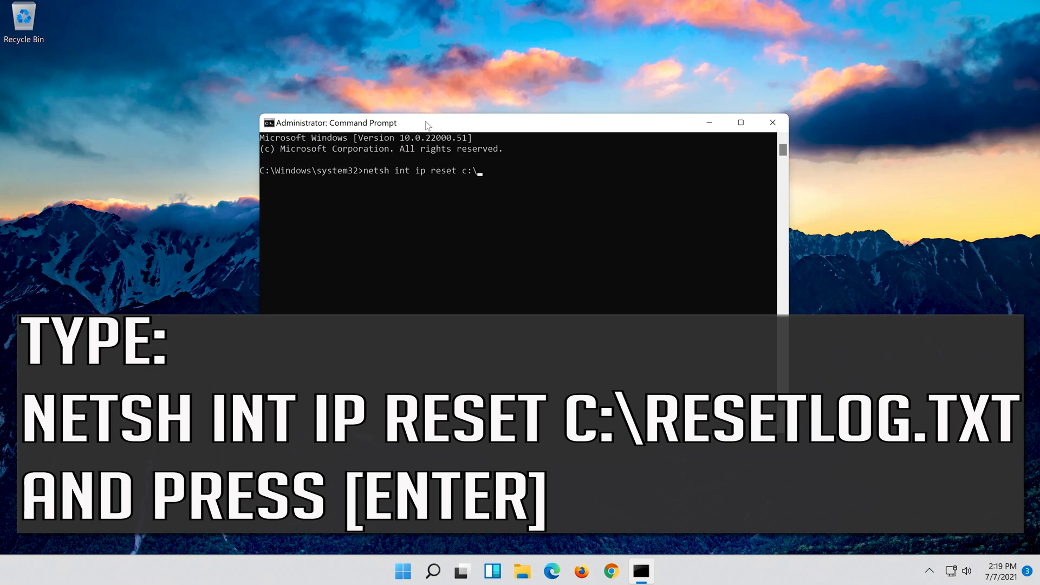
pyautogui.write('rese')
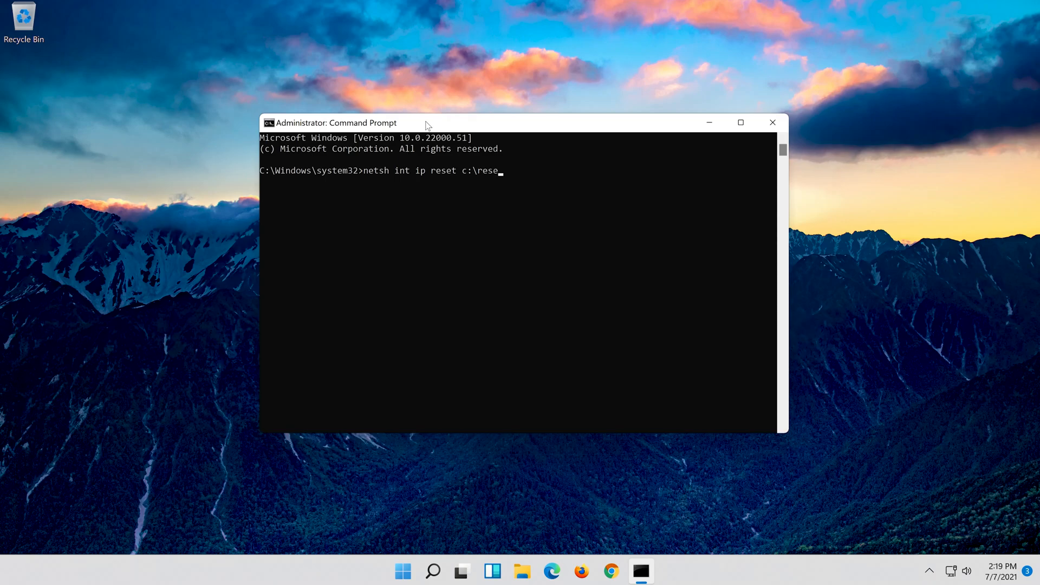
pyautogui.write('log.t')
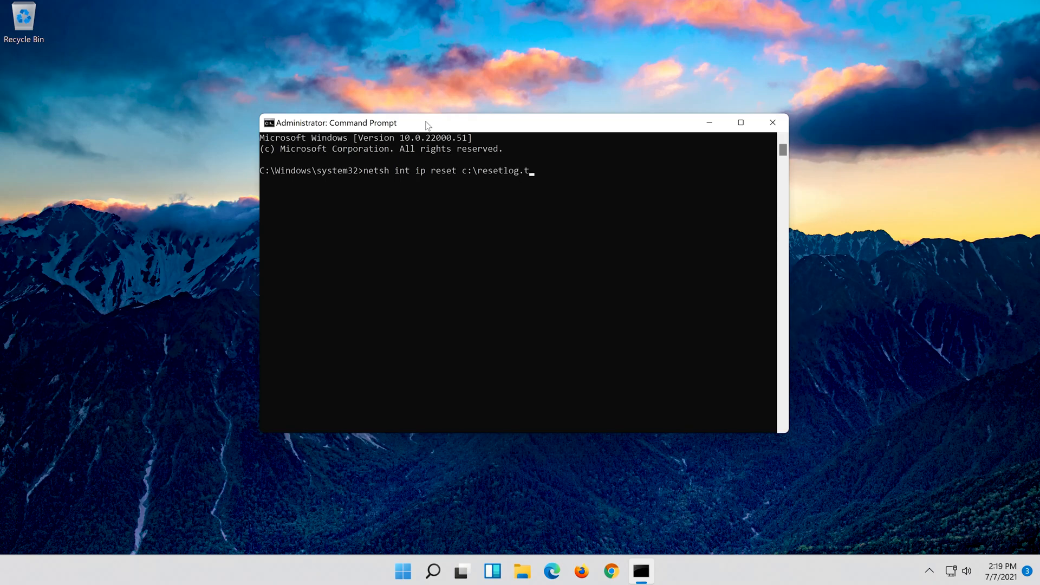
pyautogui.write('xt')
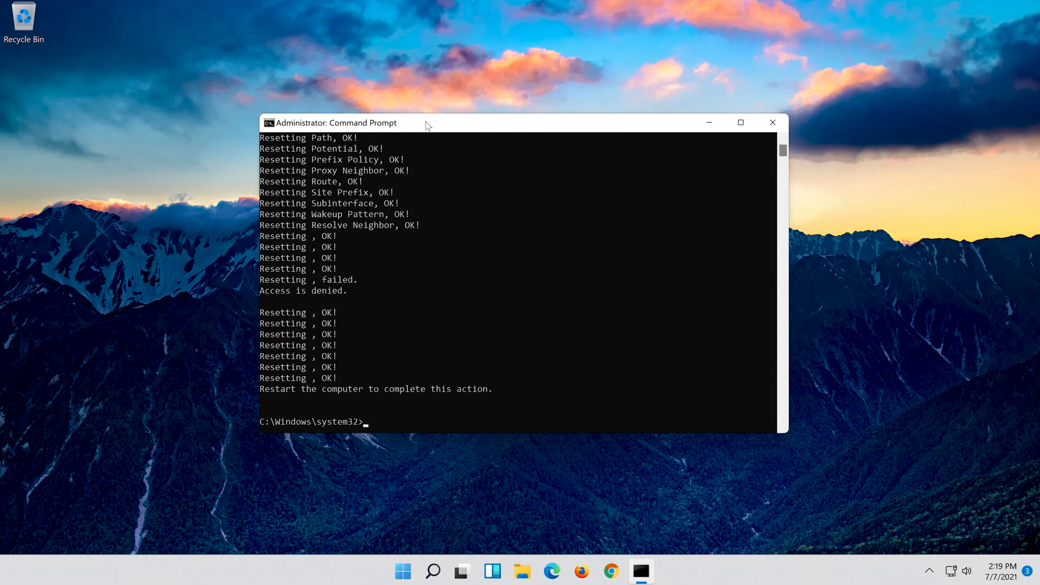
# Run 'netsh winsock reset' to reset the Winsock Catalog
pyautogui.write('n')
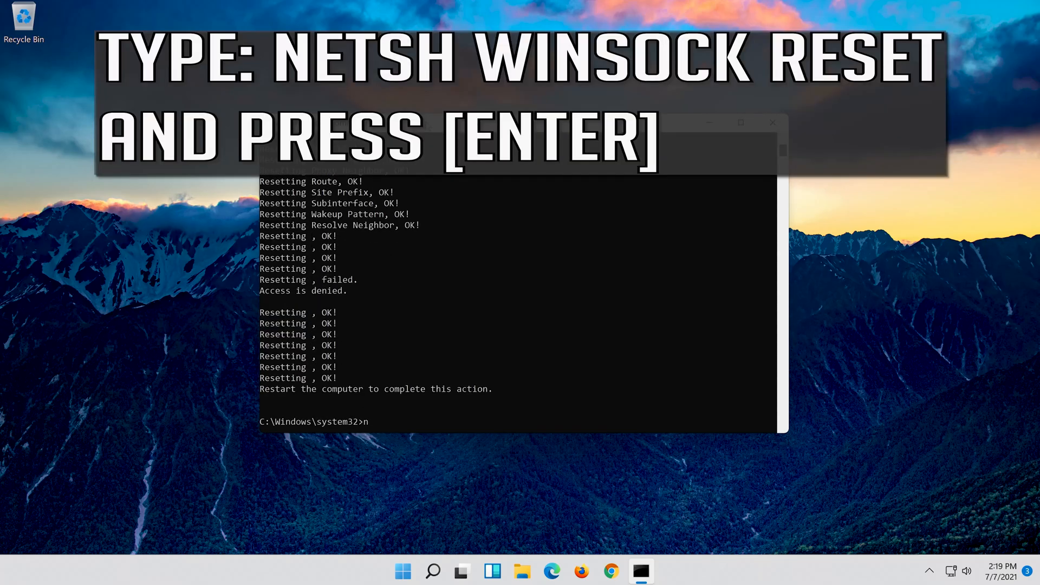
pyautogui.write('etsh winsoc')
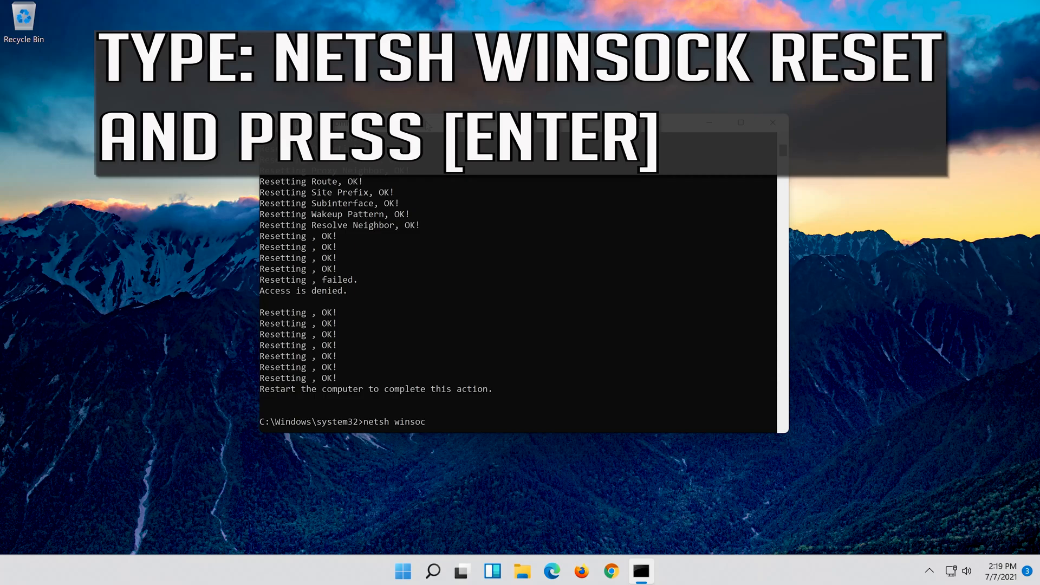
pyautogui.write('k')
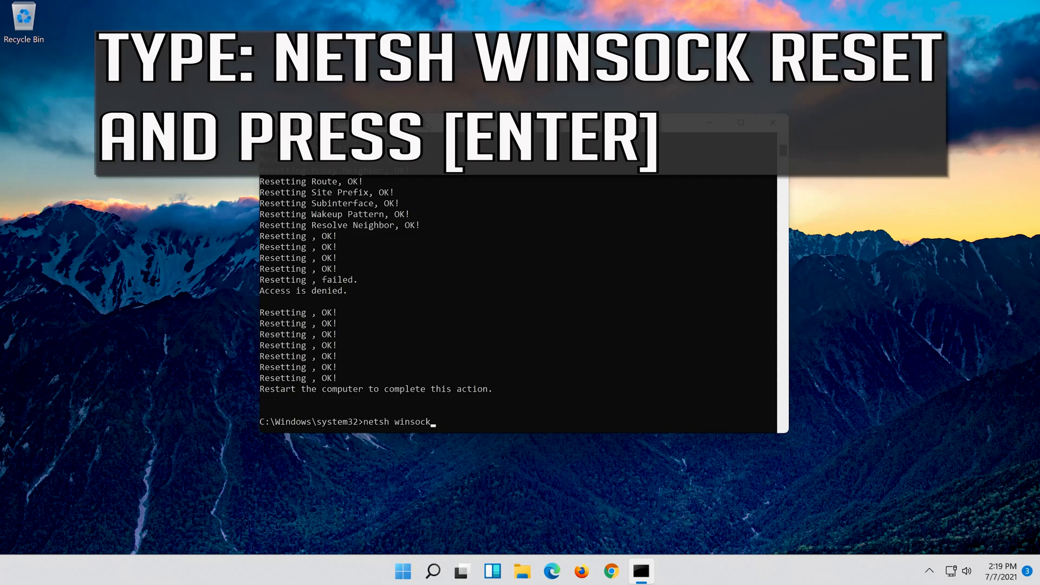
pyautogui.write('reset')
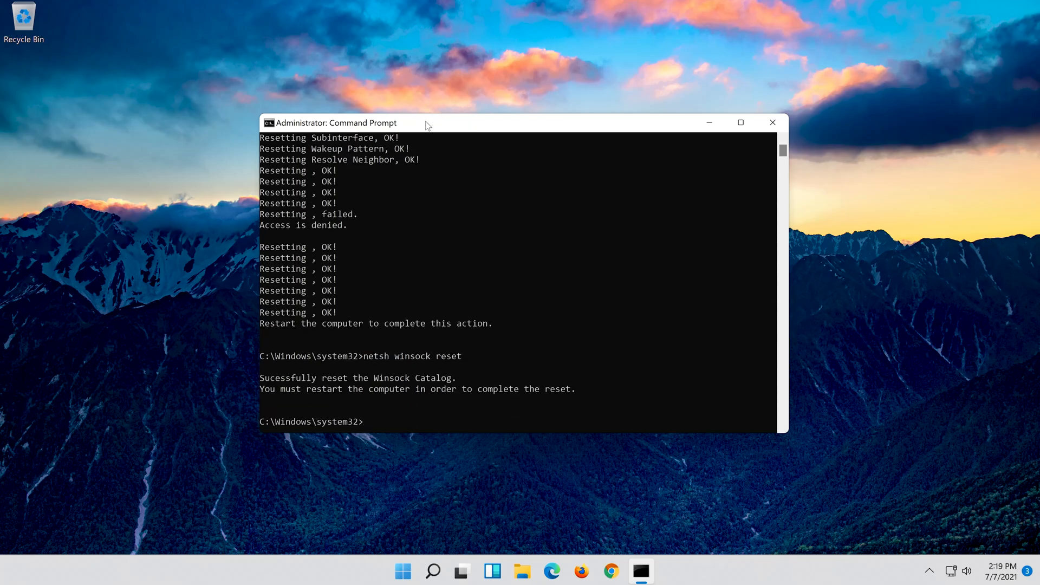
# Flush the DNS cache with 'ipconfig /flushdns', then exit the console
pyautogui.write('ipconfig /')
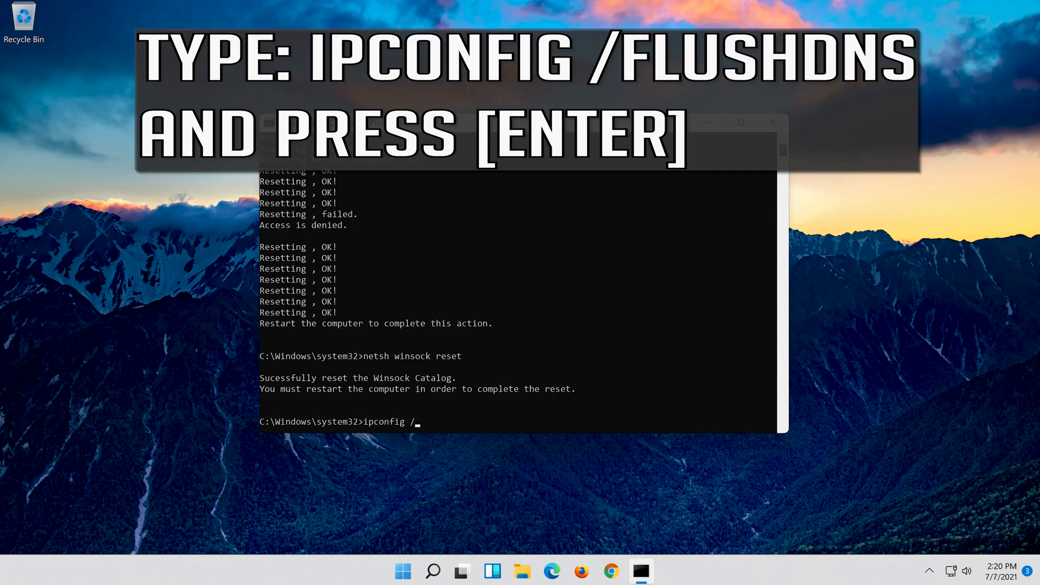
pyautogui.write('f')
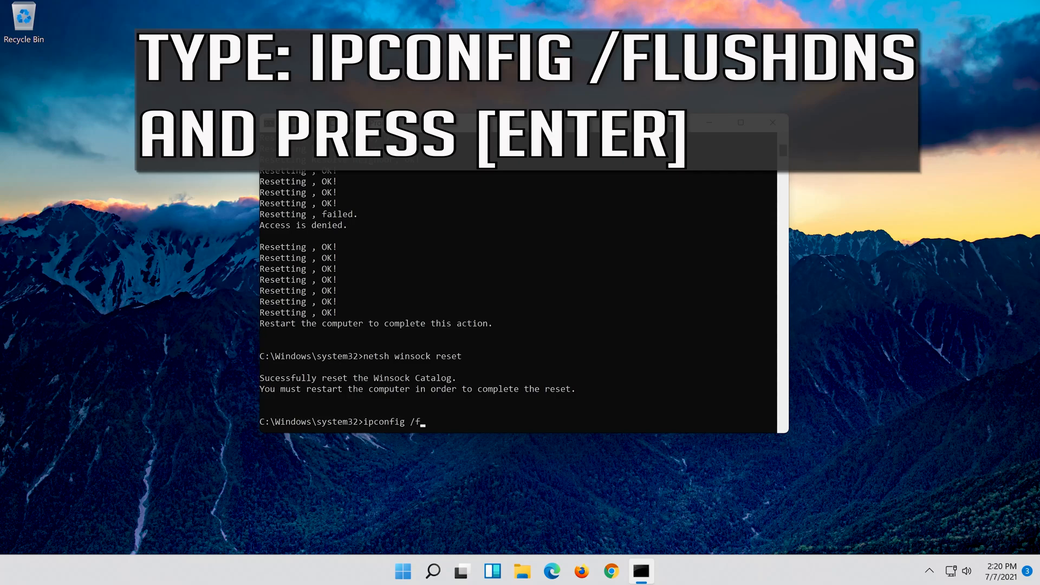
pyautogui.write('lush')
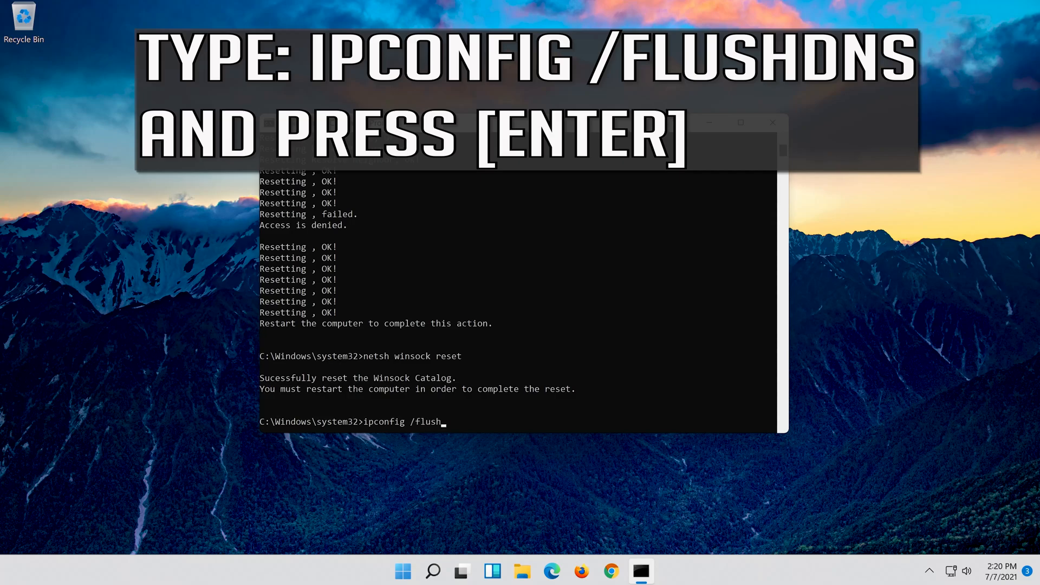
pyautogui.write('dns')
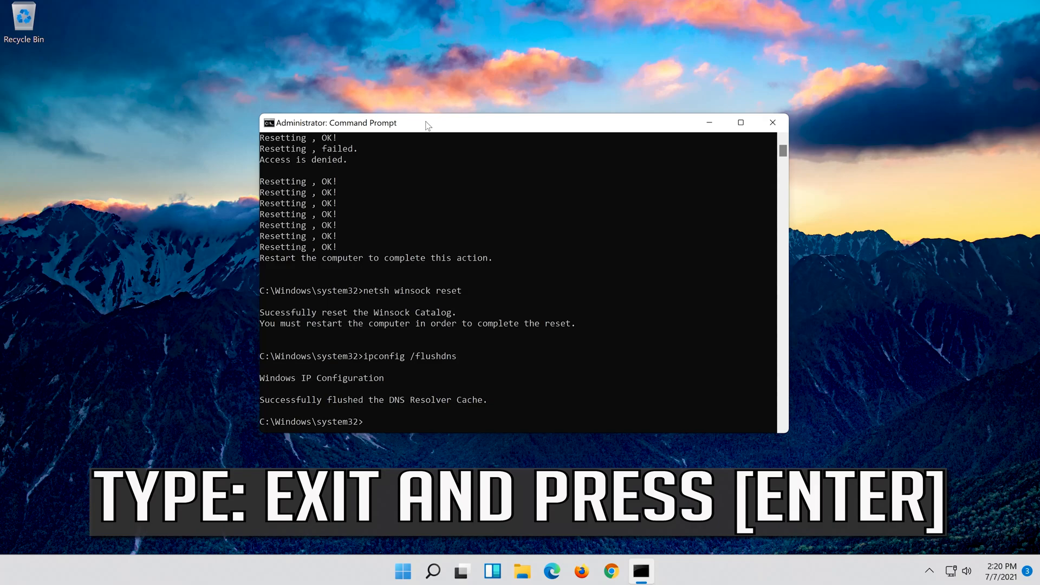
pyautogui.write('exit')
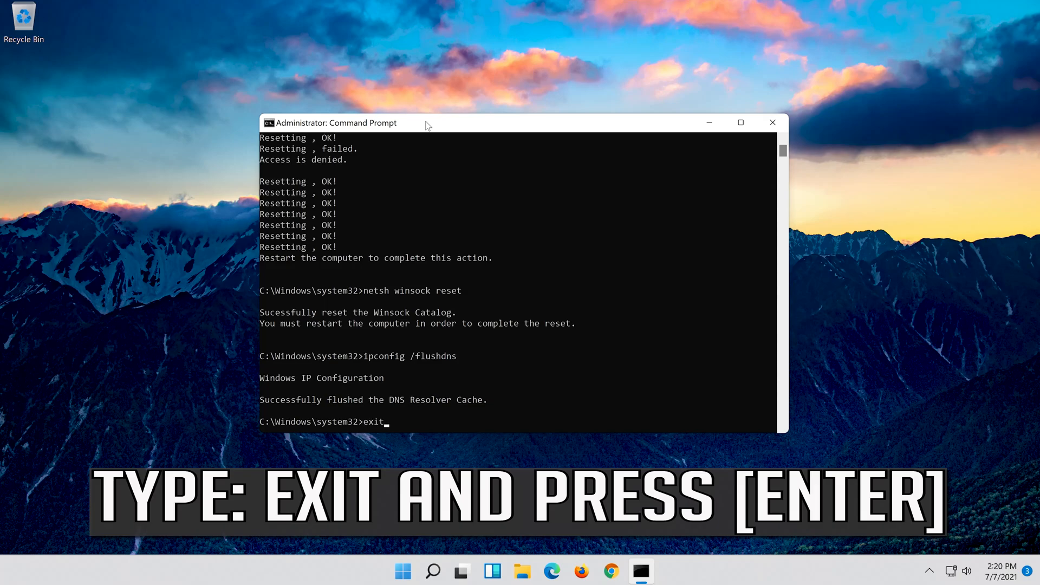
pyautogui.press('enter')
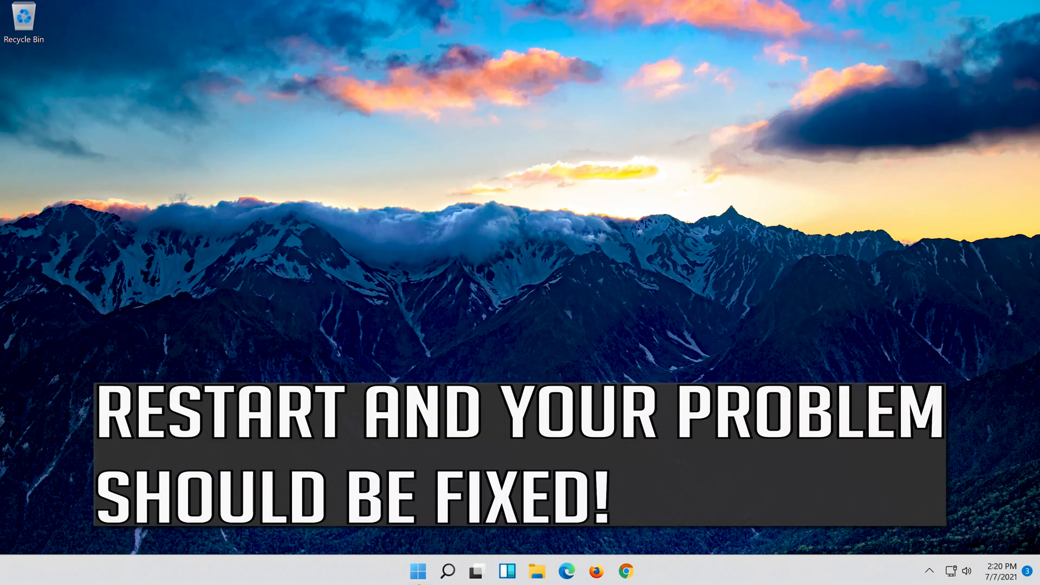
pyautogui.moveTo(418, 571)
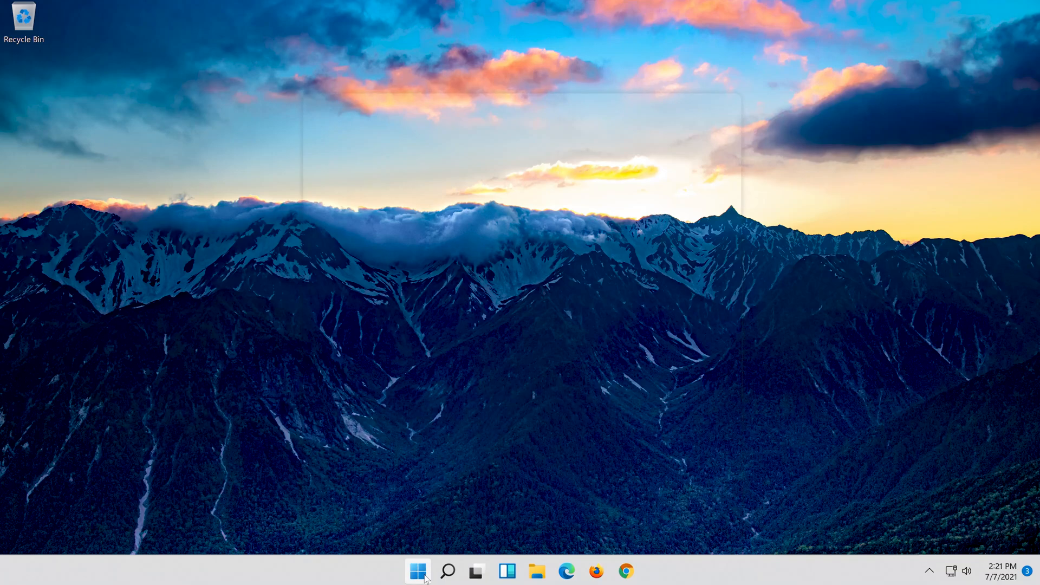
# Open the Start menu from the taskbar and click its lower account/power area
pyautogui.click(417, 571)
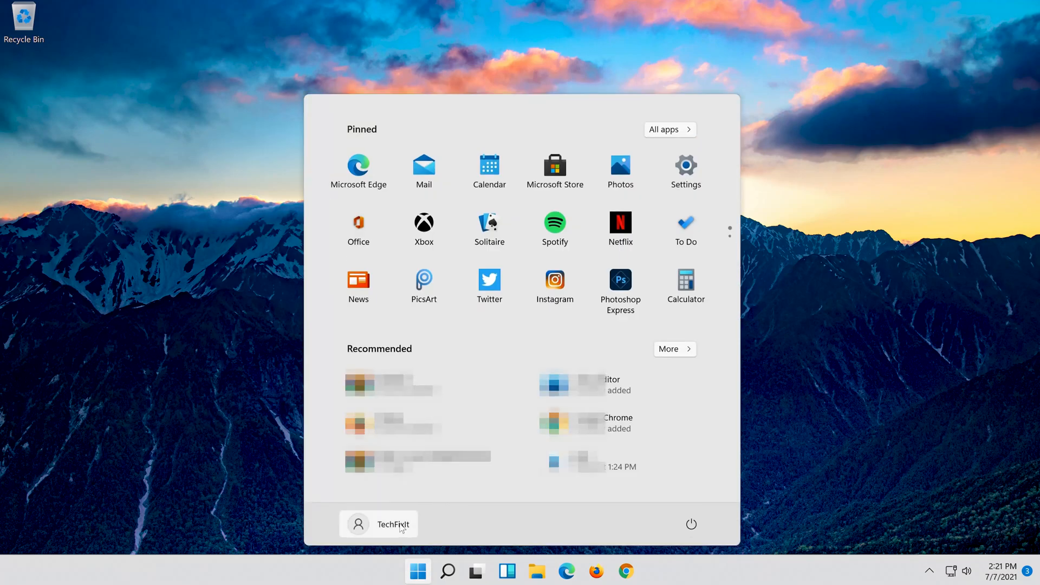
pyautogui.click(690, 524)
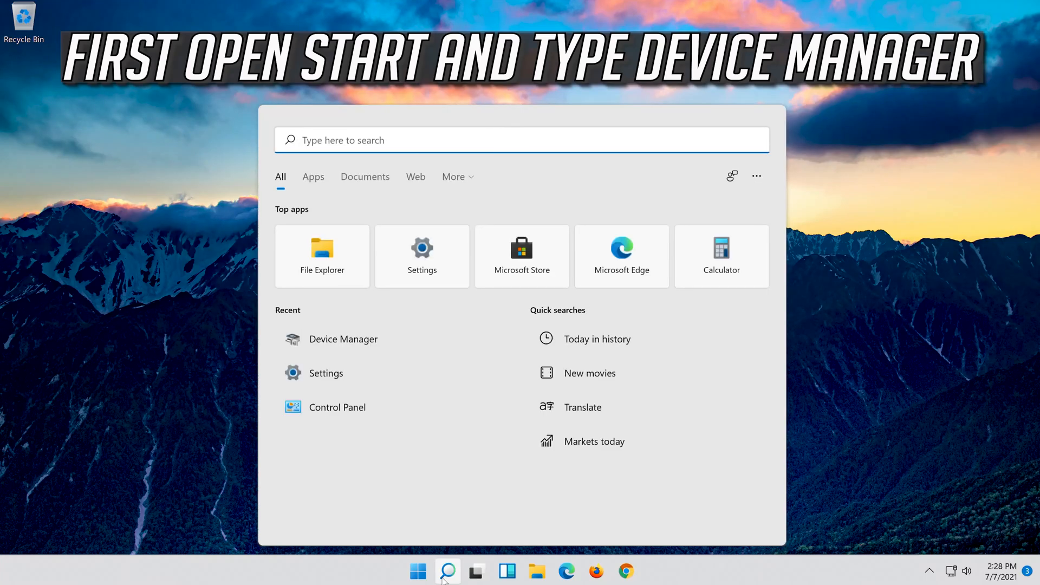
# Search Windows for 'device manager' to find Device Manager
pyautogui.write('device')
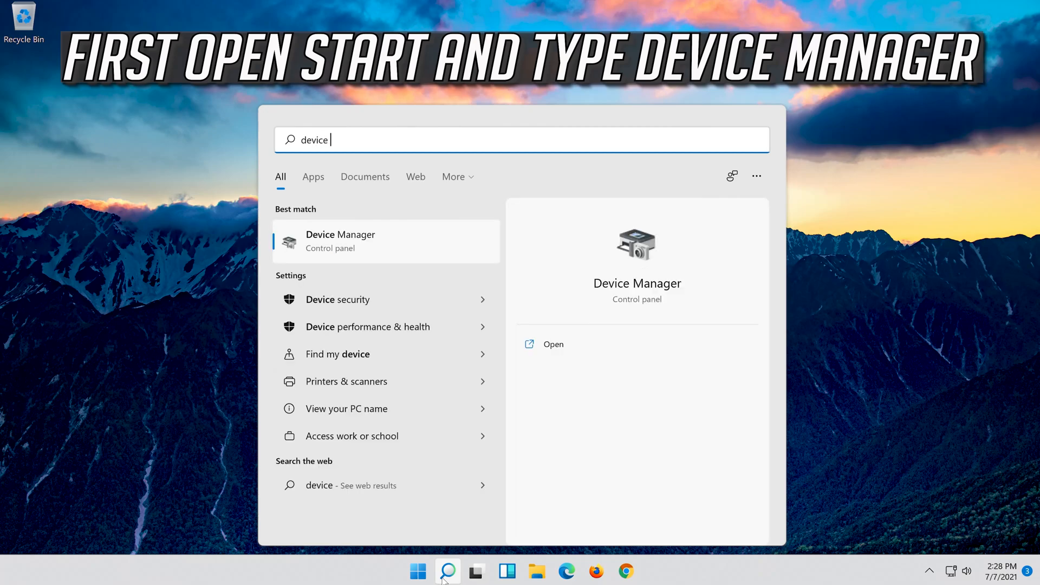
pyautogui.write('manager')
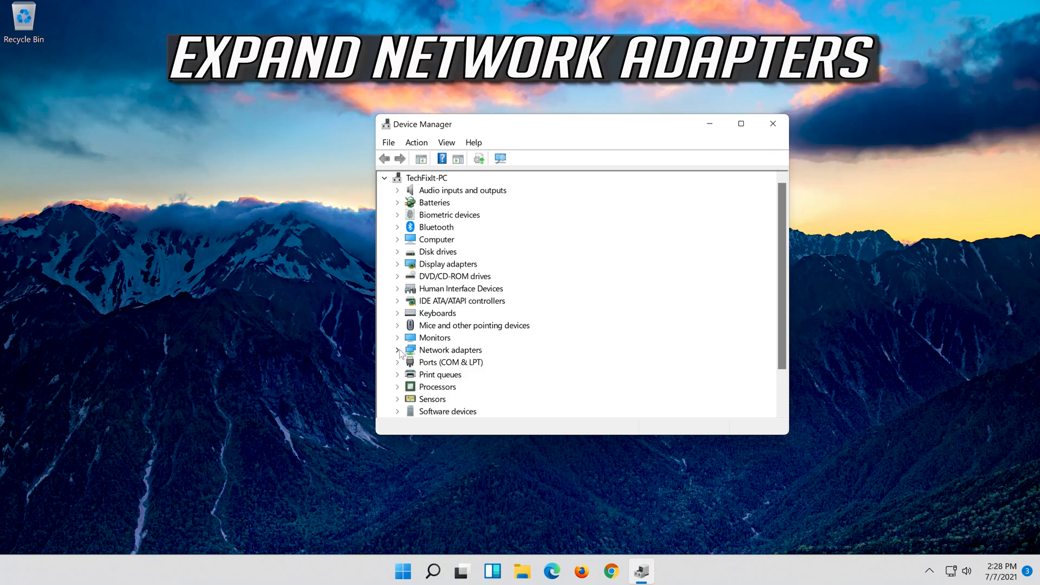
# Expand Network adapters and open the Intel(R) 82574L Gigabit Network Connection properties
pyautogui.click(397, 349)
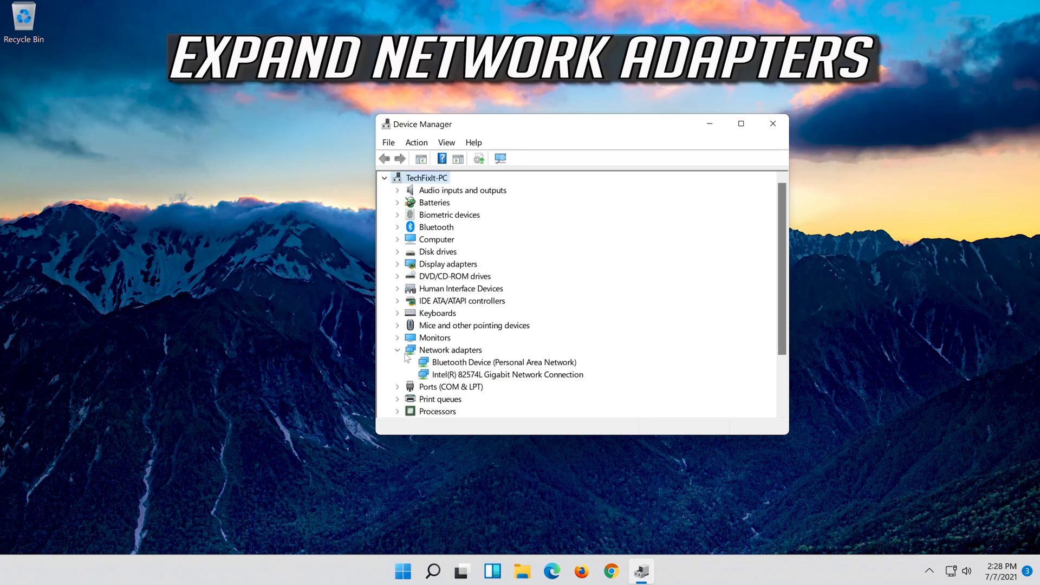
pyautogui.click(507, 374)
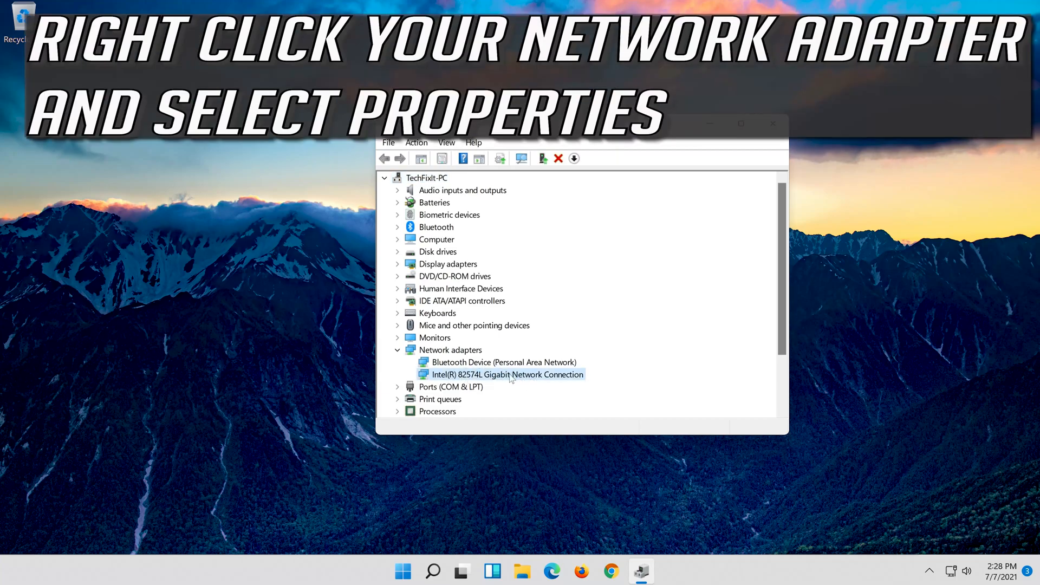
pyautogui.rightClick(508, 374)
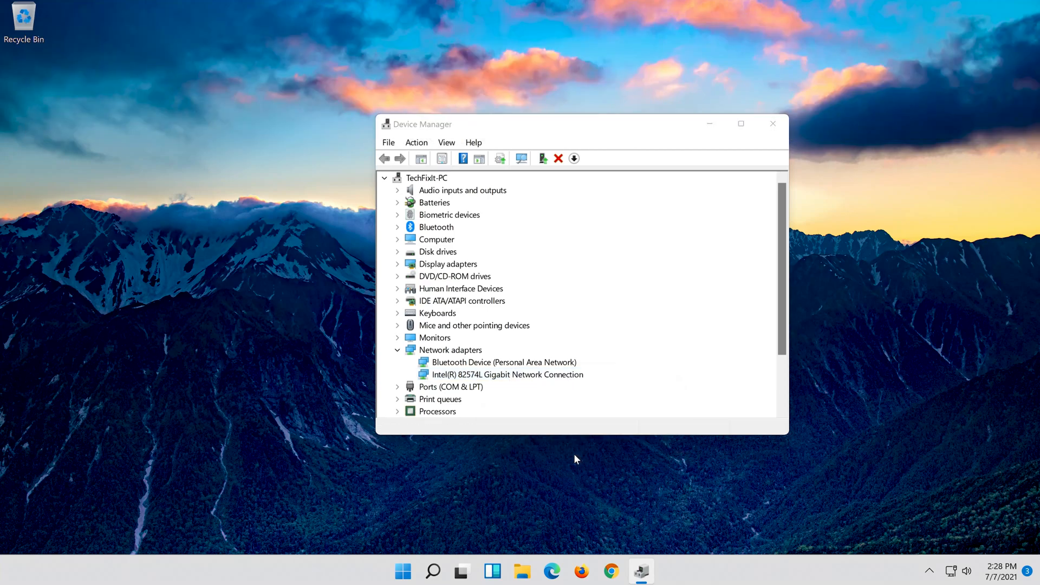
pyautogui.doubleClick(508, 374)
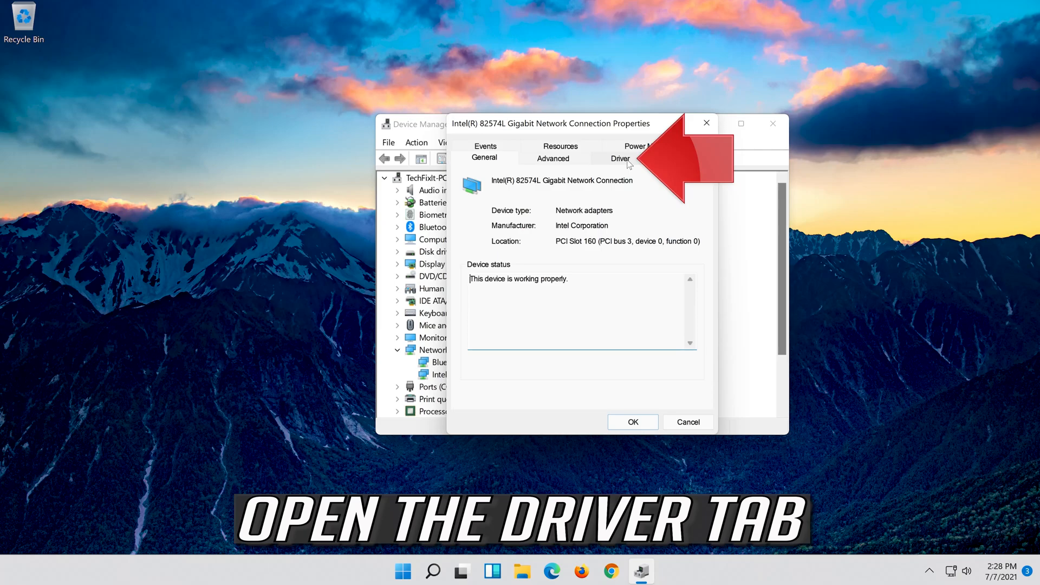
# Uninstall the Intel Gigabit adapter from its Driver tab and confirm the removal
pyautogui.click(621, 158)
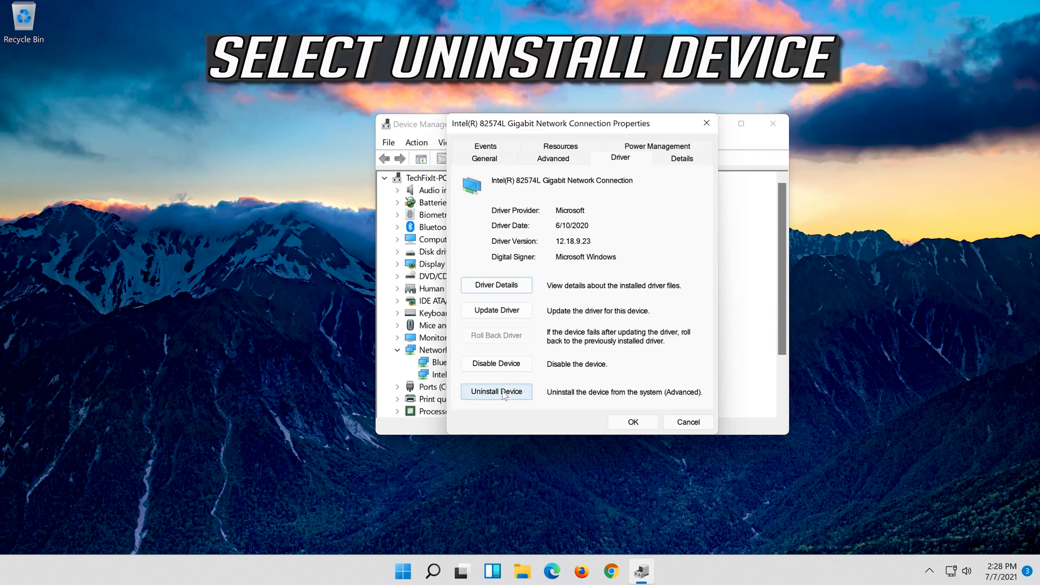
pyautogui.click(497, 392)
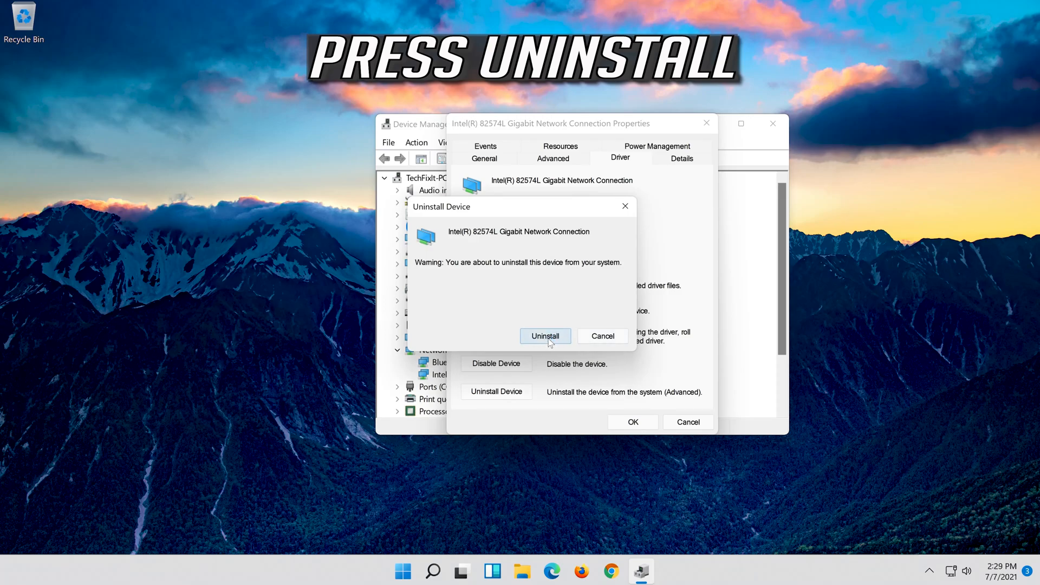
pyautogui.click(545, 336)
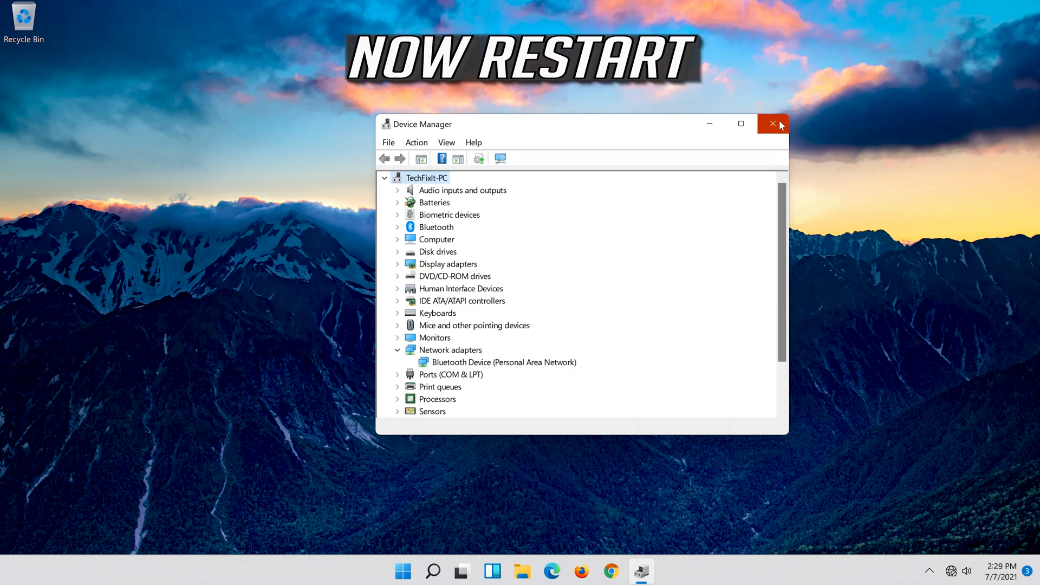
# Close Device Manager and restart the PC from the Start menu power options
pyautogui.click(772, 124)
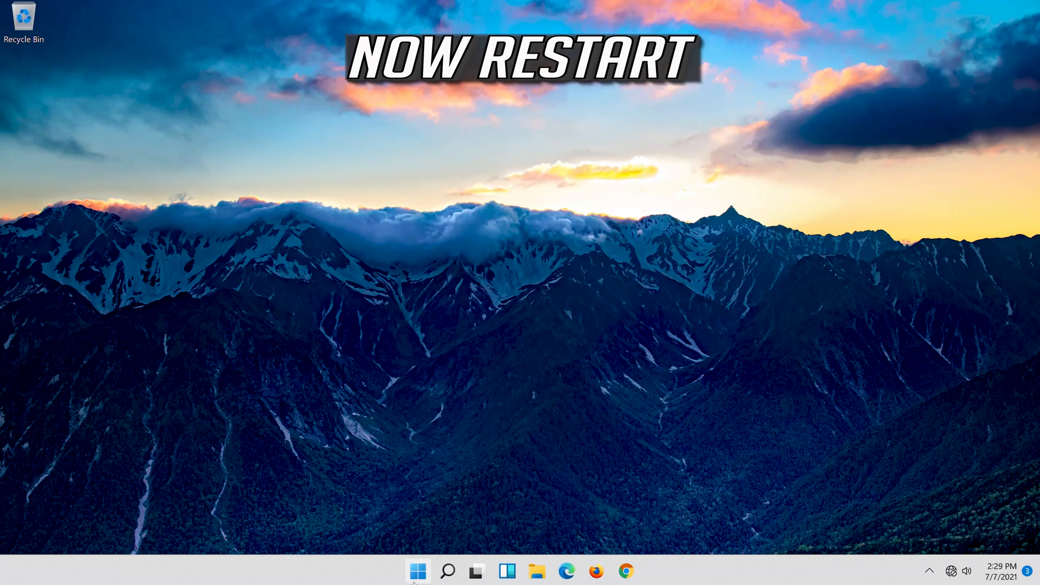
pyautogui.click(417, 570)
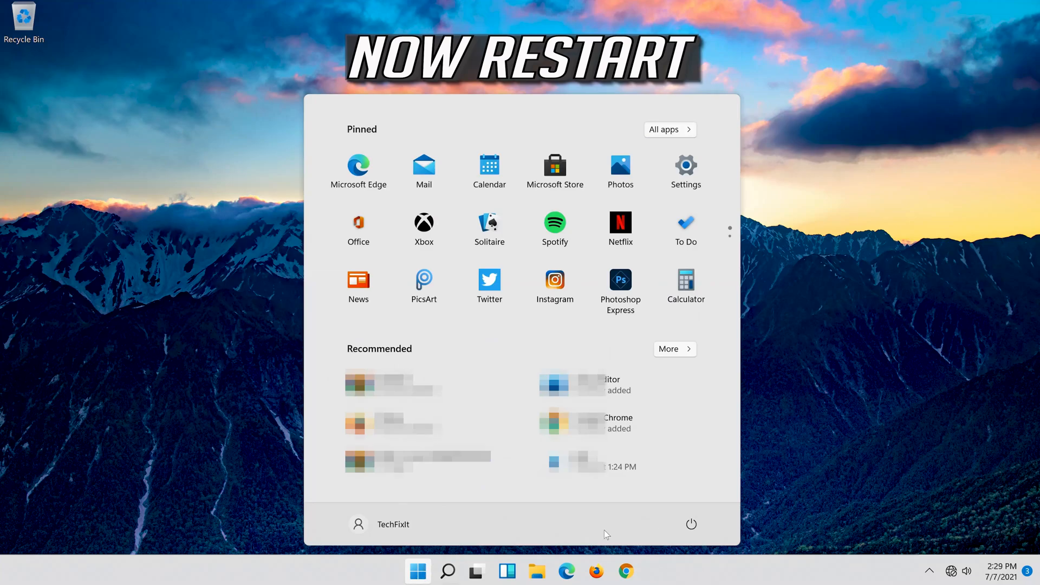
pyautogui.click(692, 524)
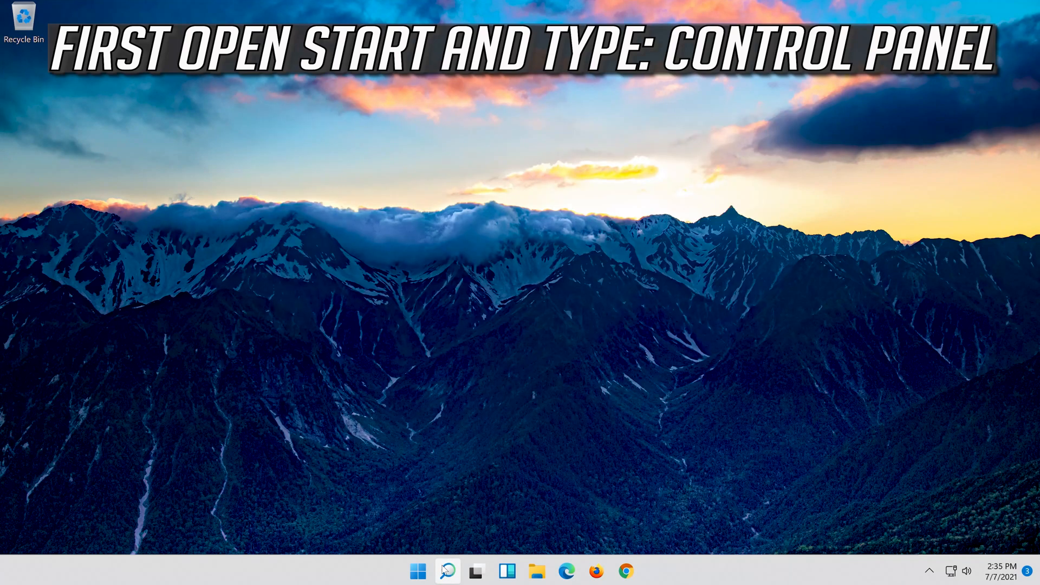
# Search Windows for 'cont' to bring up Control Panel
pyautogui.click(448, 571)
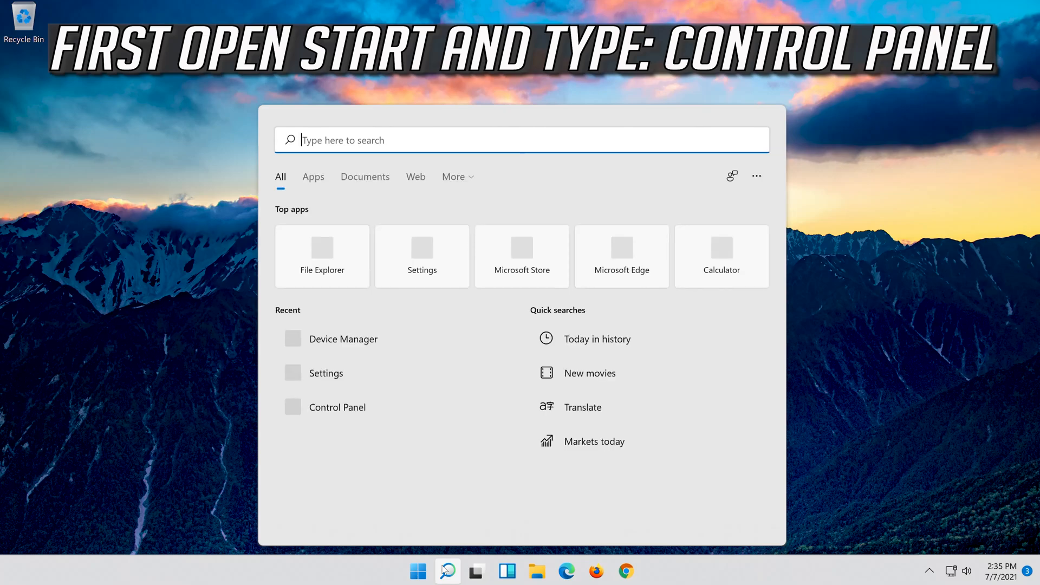
pyautogui.write('cont')
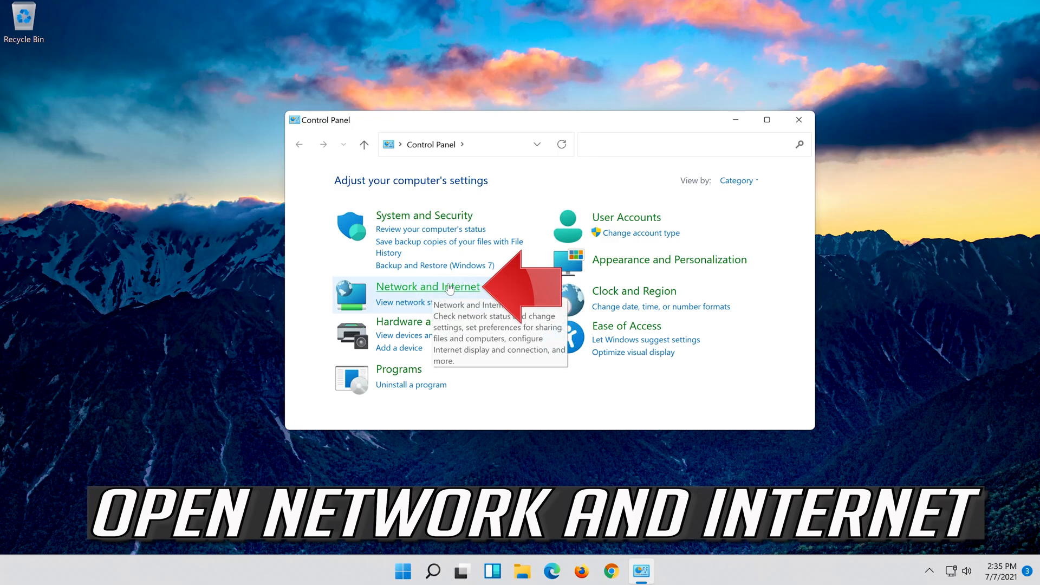
# Go to Network and Internet, Network and Sharing Center, and open the Ethernet0 connection
pyautogui.click(428, 286)
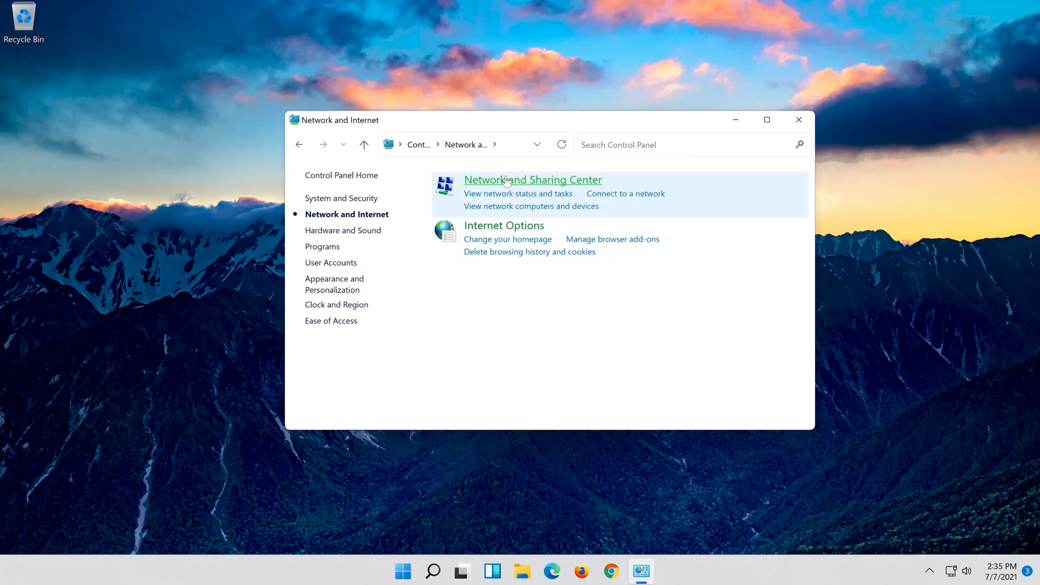
pyautogui.click(532, 180)
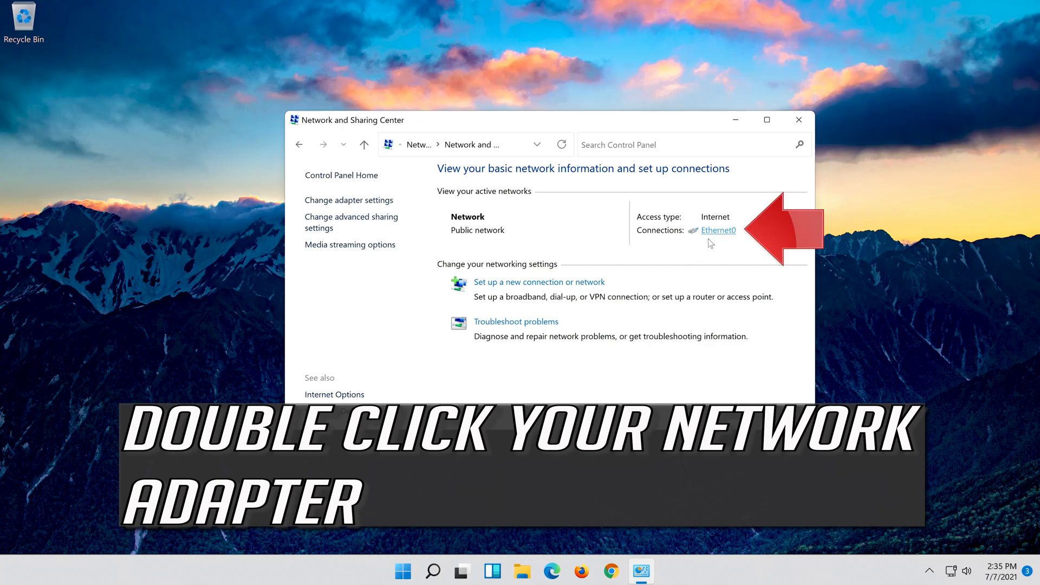
pyautogui.doubleClick(718, 230)
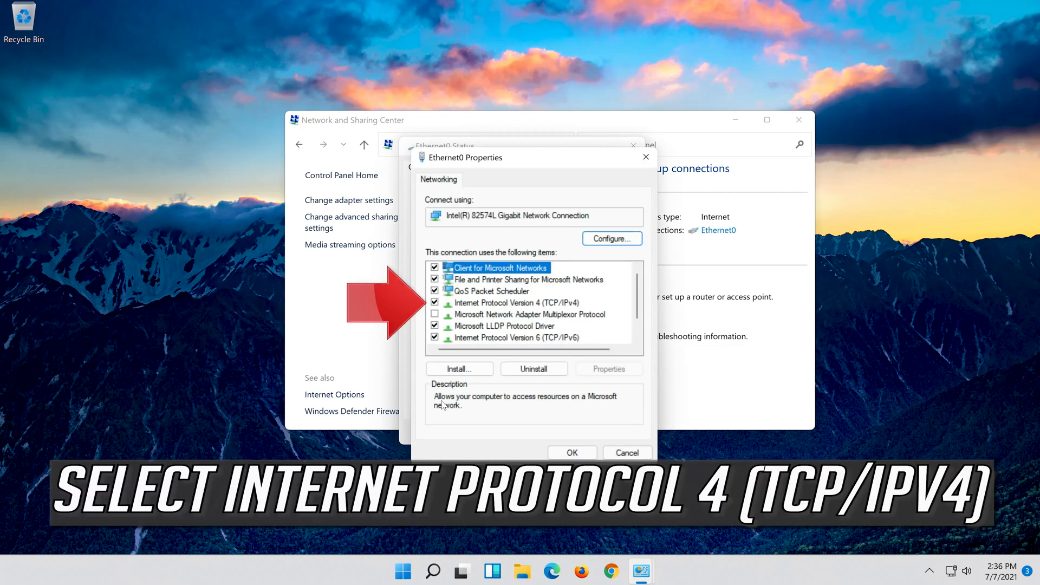
# Open the Internet Protocol Version 4 (TCP/IPv4) properties for Ethernet0
pyautogui.click(520, 303)
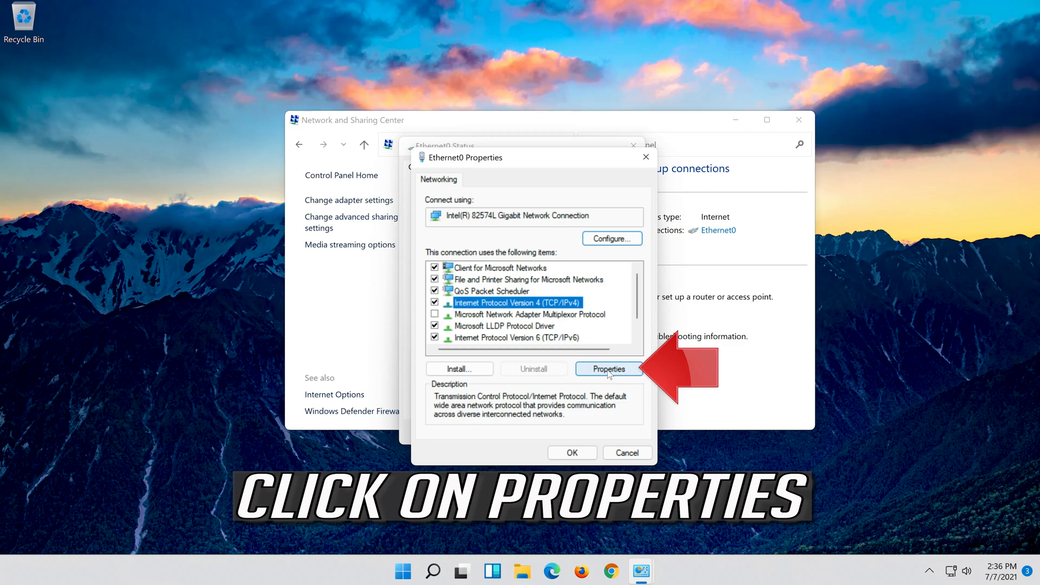
pyautogui.click(608, 368)
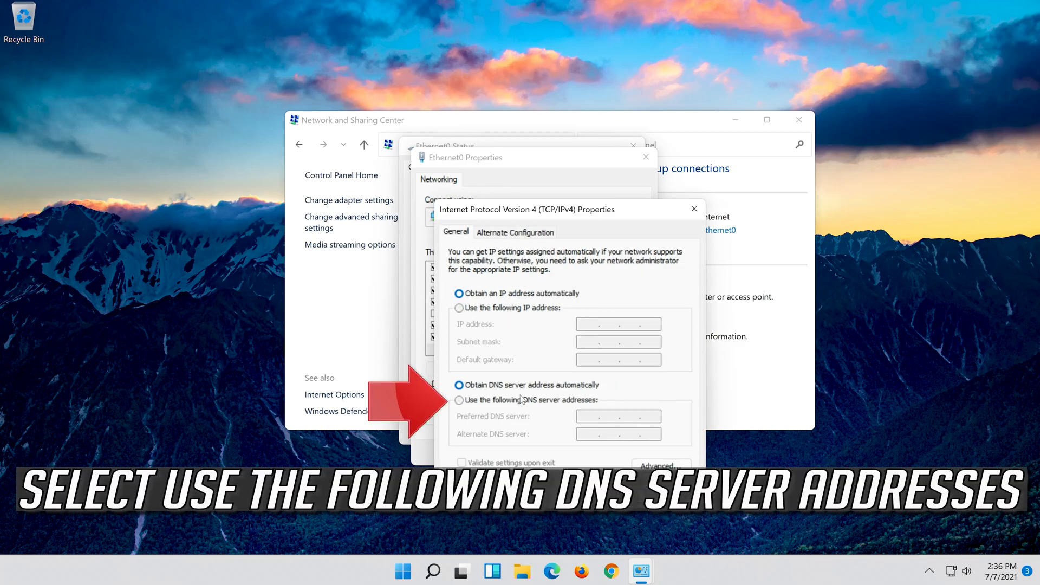
# Switch to manual DNS servers and begin entering 8.8.8.8 as the preferred server
pyautogui.click(459, 399)
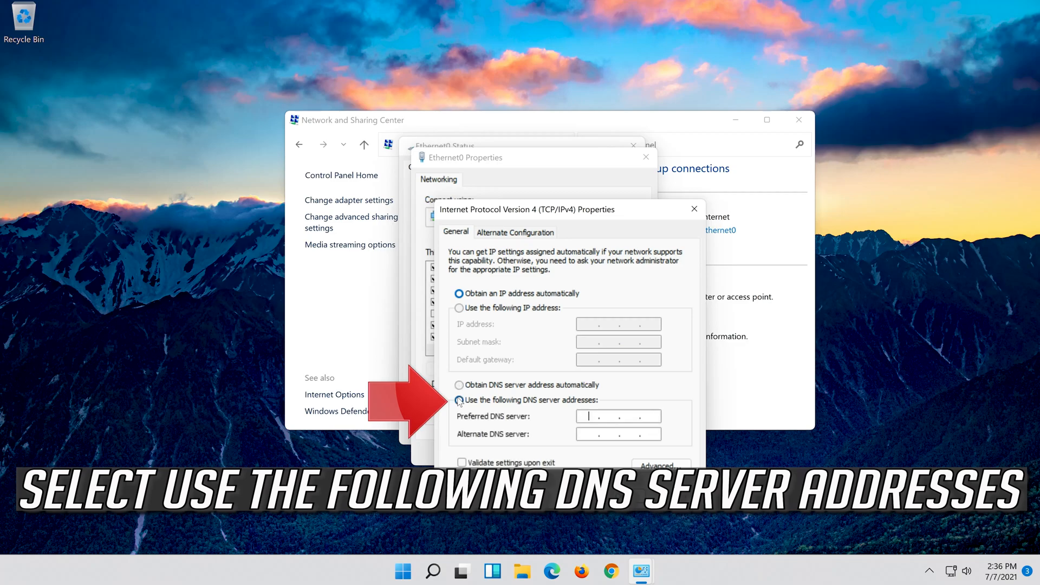
pyautogui.click(459, 399)
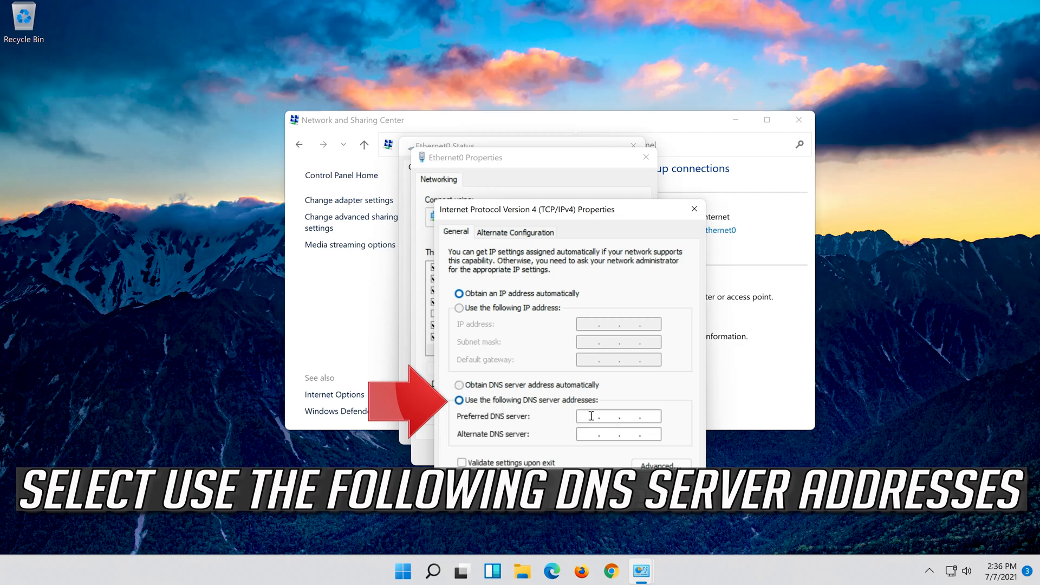
pyautogui.write('8')
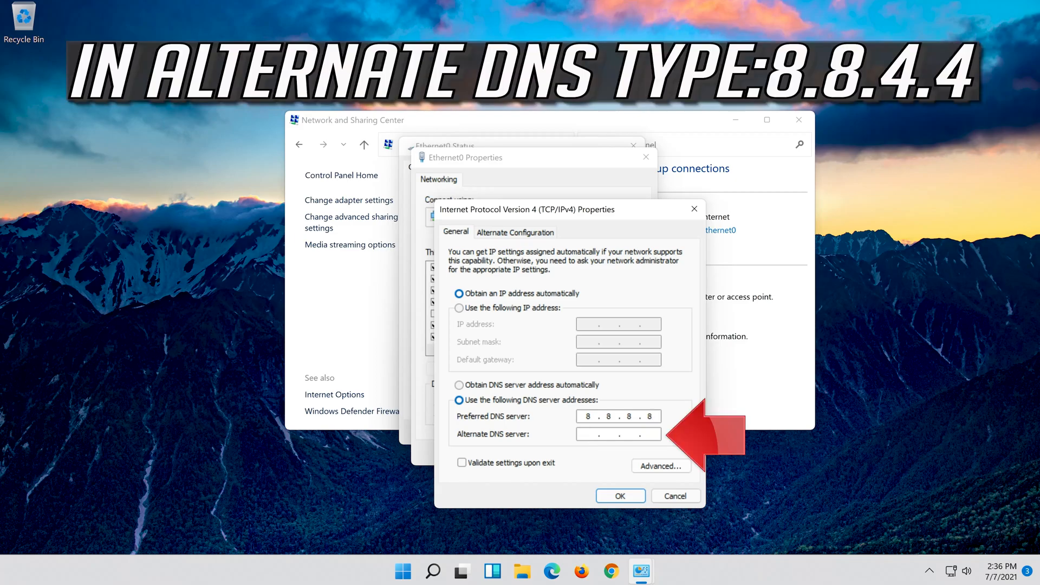
pyautogui.write('8.8..')
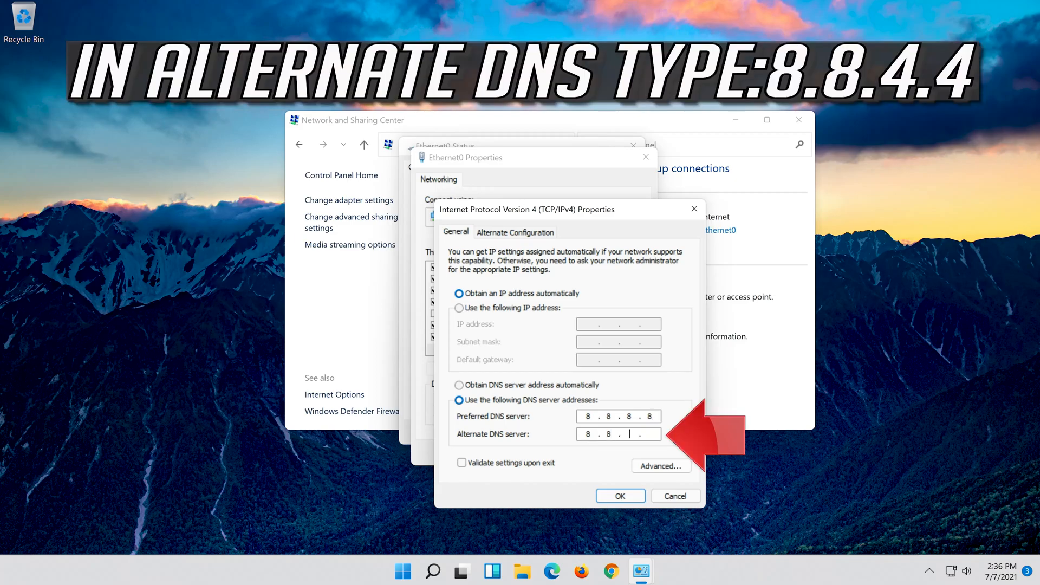